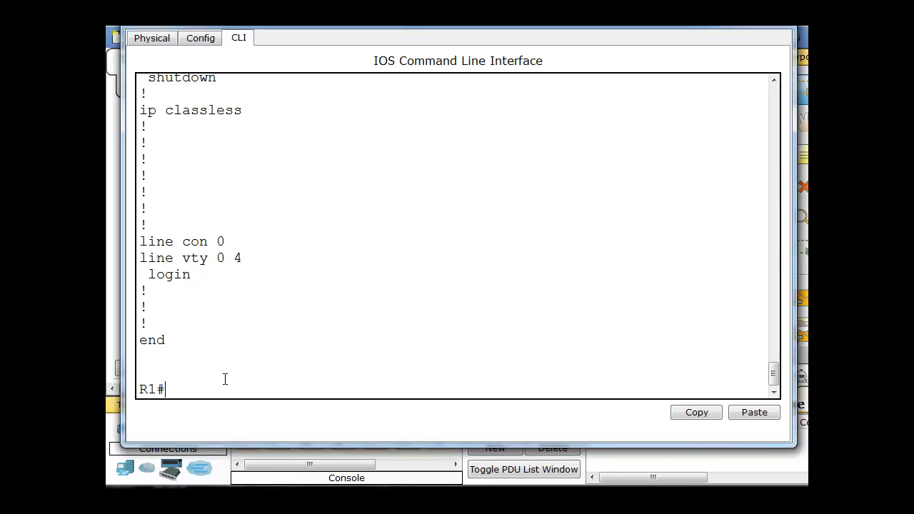
# - Reload router R1 and confirm the restart so it boots back up
pyautogui.write('reload')
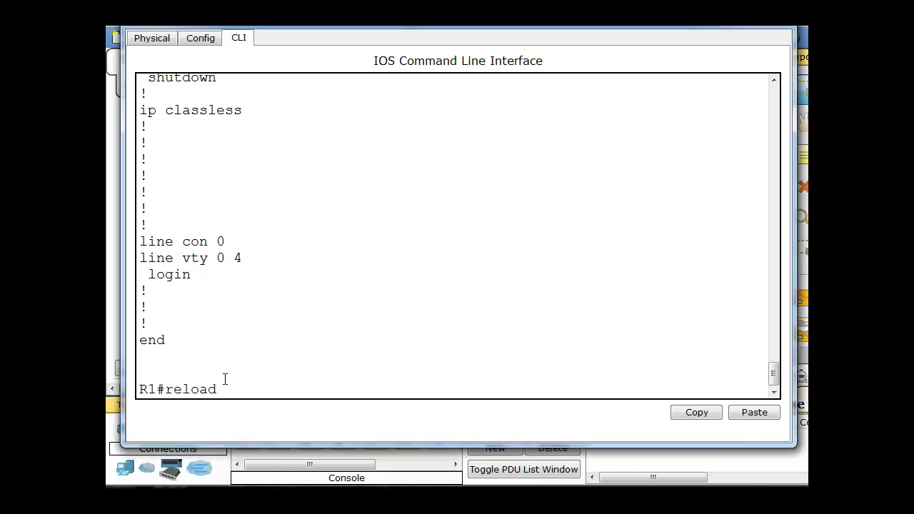
pyautogui.press('enter')
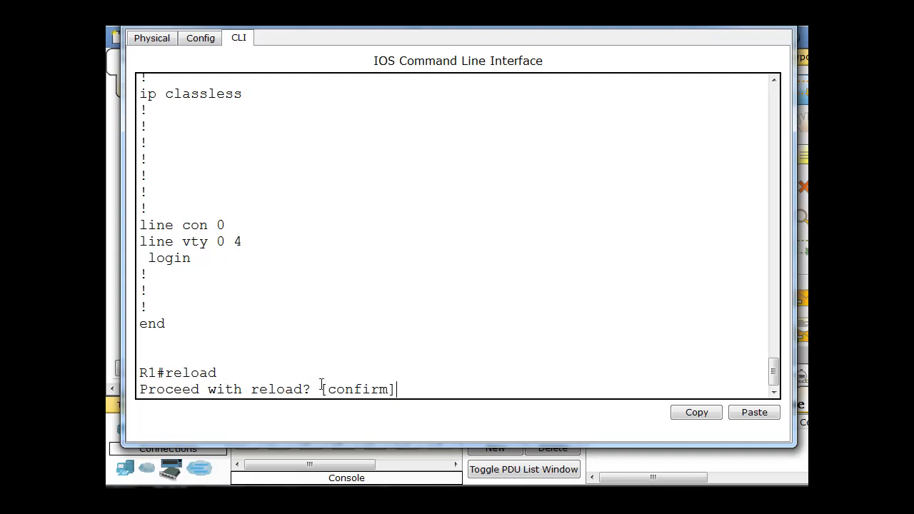
pyautogui.doubleClick(358, 389)
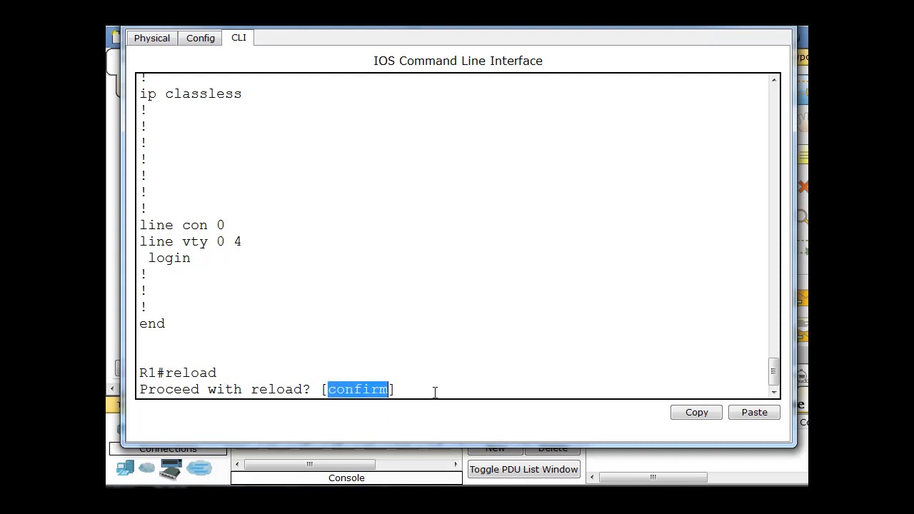
pyautogui.press('enter')
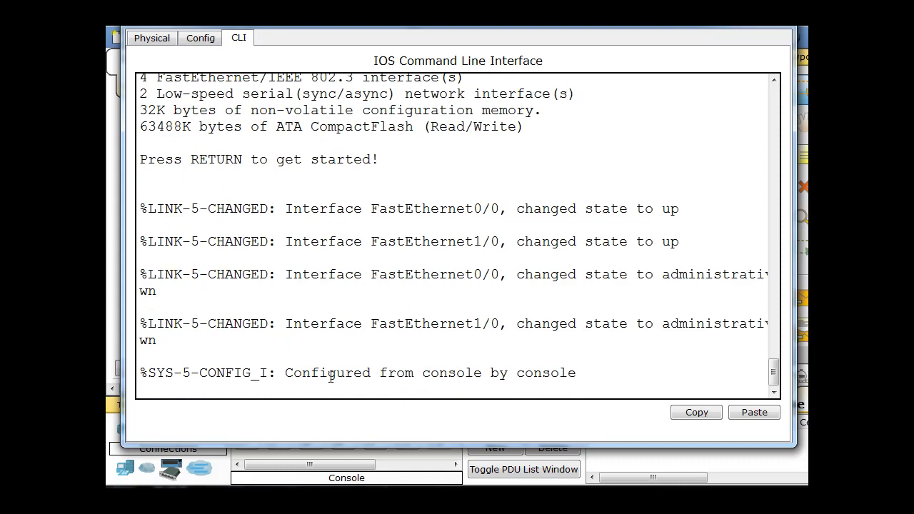
pyautogui.moveTo(408, 308)
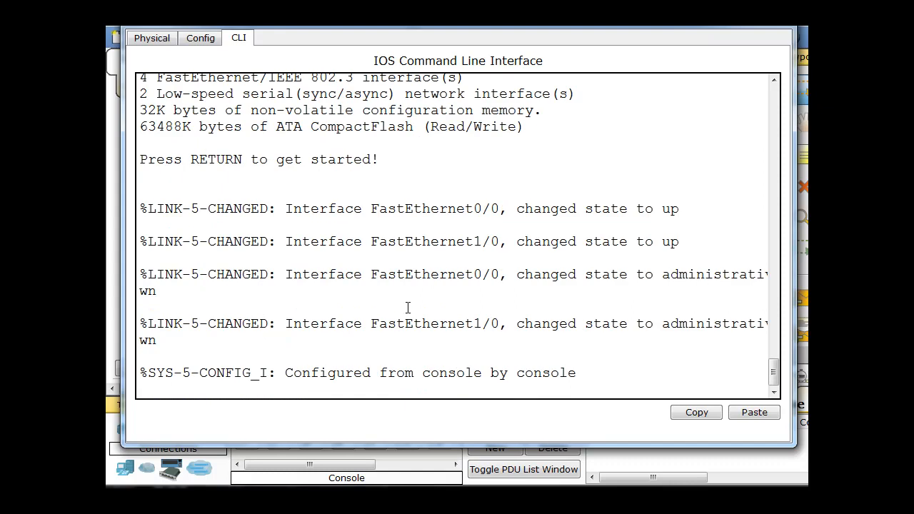
pyautogui.moveTo(520, 224)
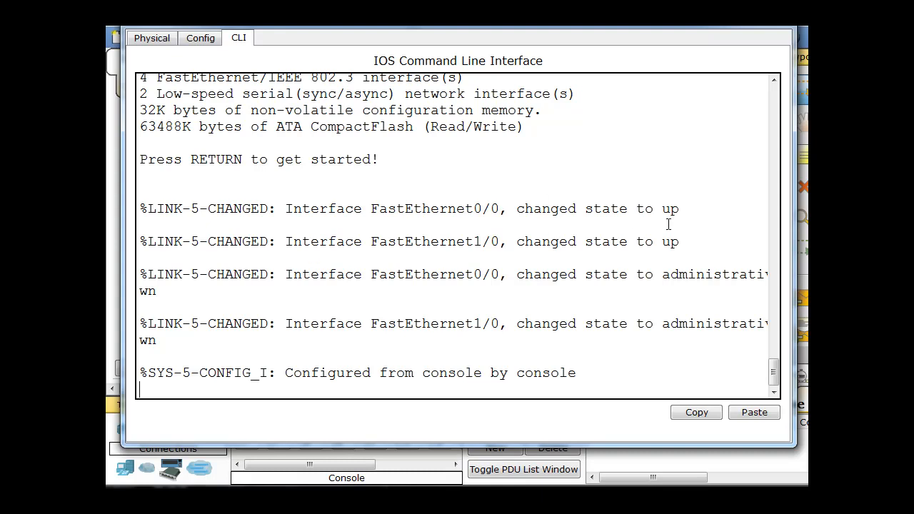
pyautogui.moveTo(605, 283)
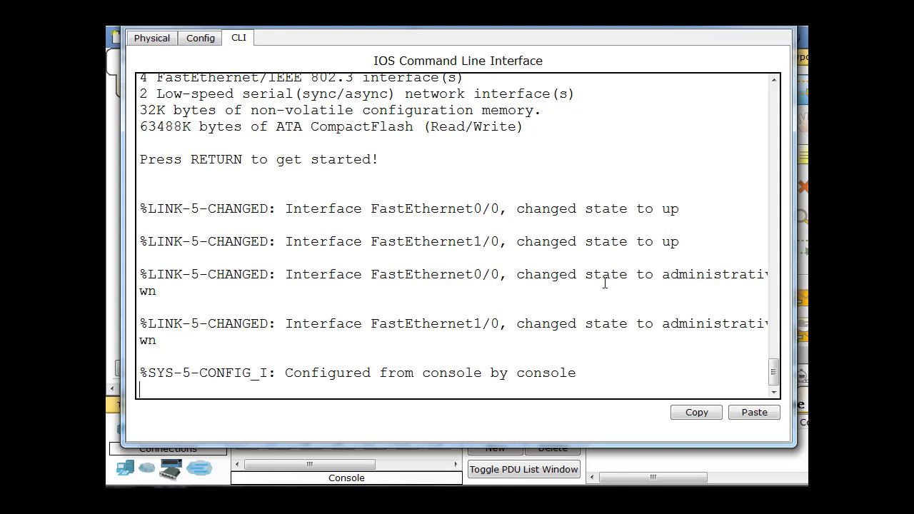
pyautogui.moveTo(687, 345)
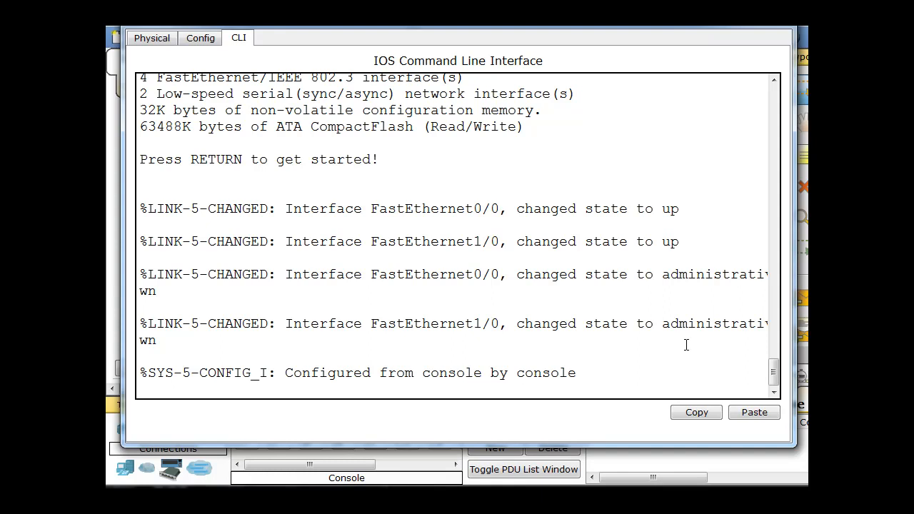
pyautogui.moveTo(680, 354)
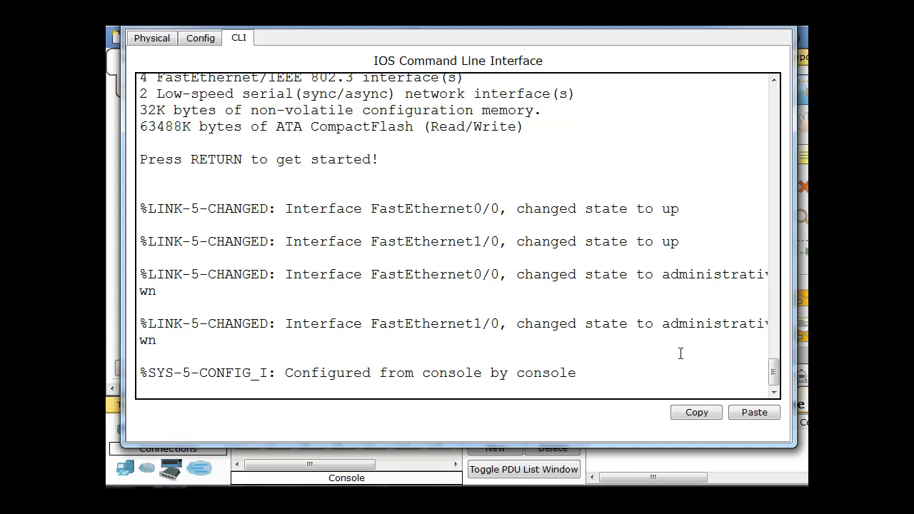
# - Enter privileged mode with enable, then global configuration mode with configure terminal
pyautogui.press('enter')
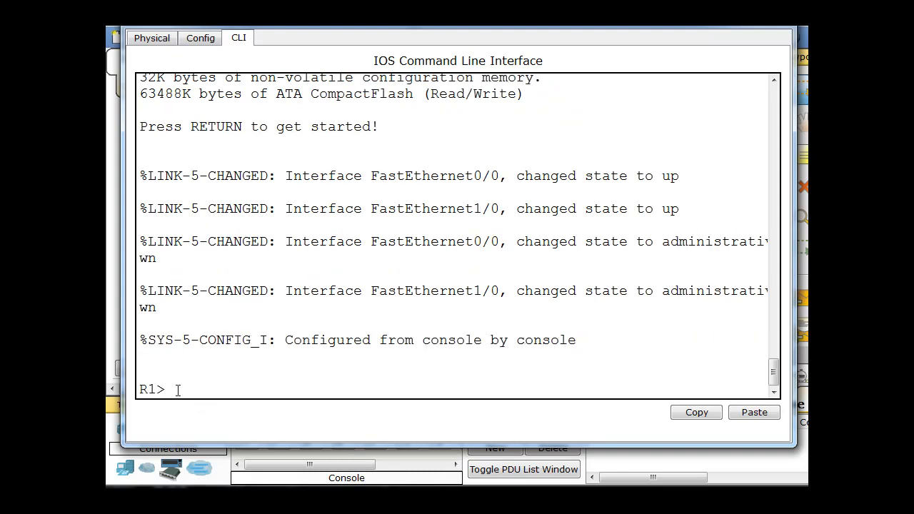
pyautogui.doubleClick(150, 390)
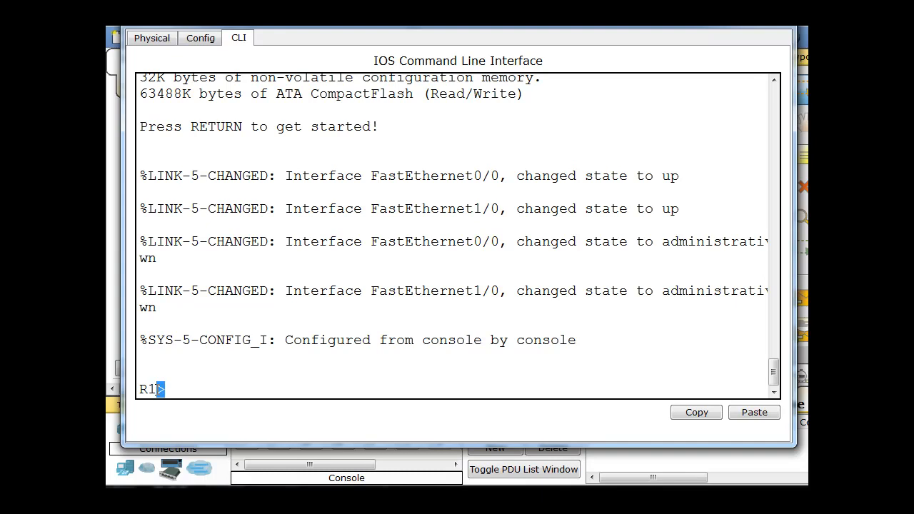
pyautogui.write('e')
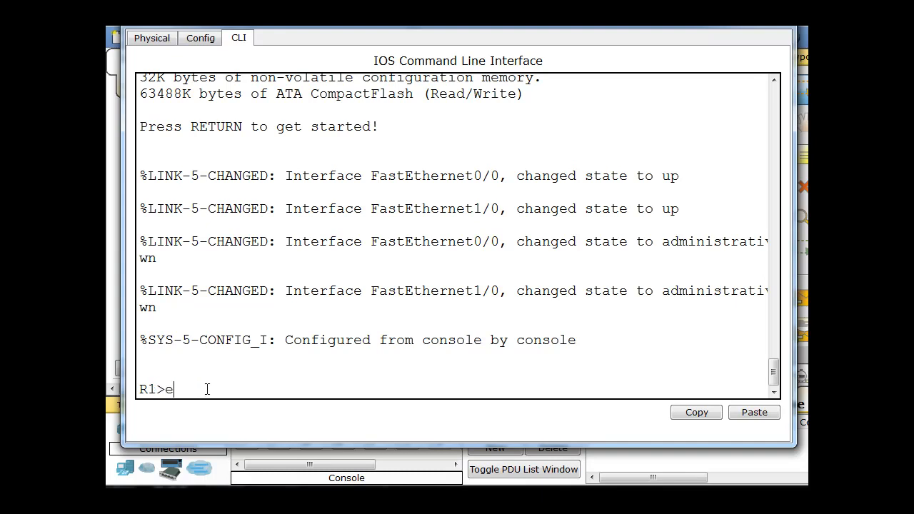
pyautogui.write('nable')
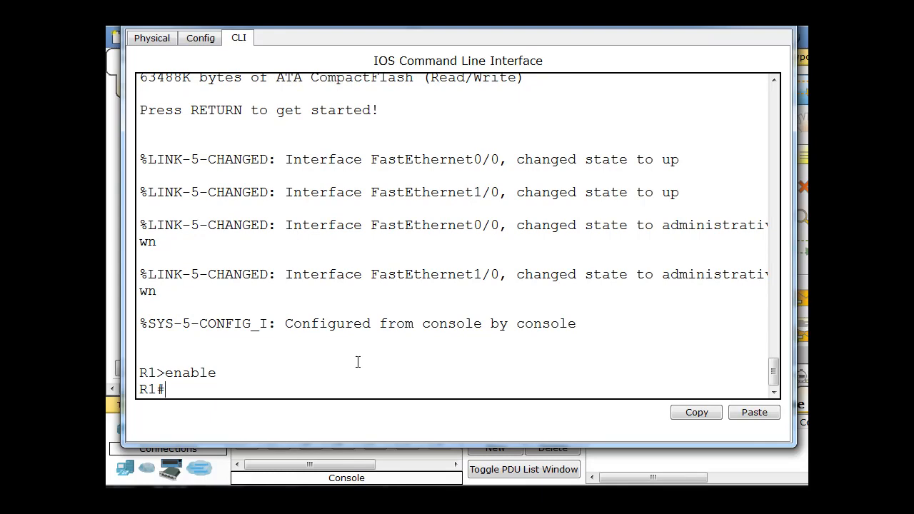
pyautogui.write('confi')
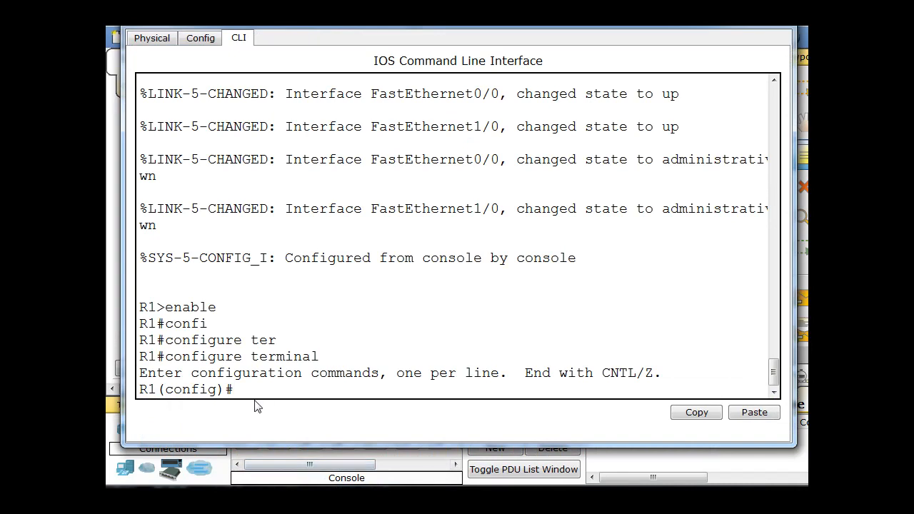
# - Enter line console 0 configuration on R1
pyautogui.write('l')
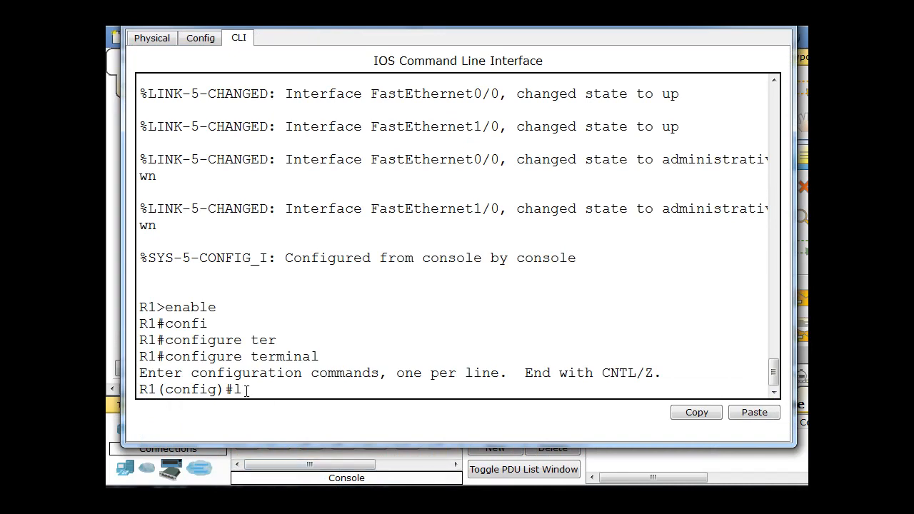
pyautogui.write('ine')
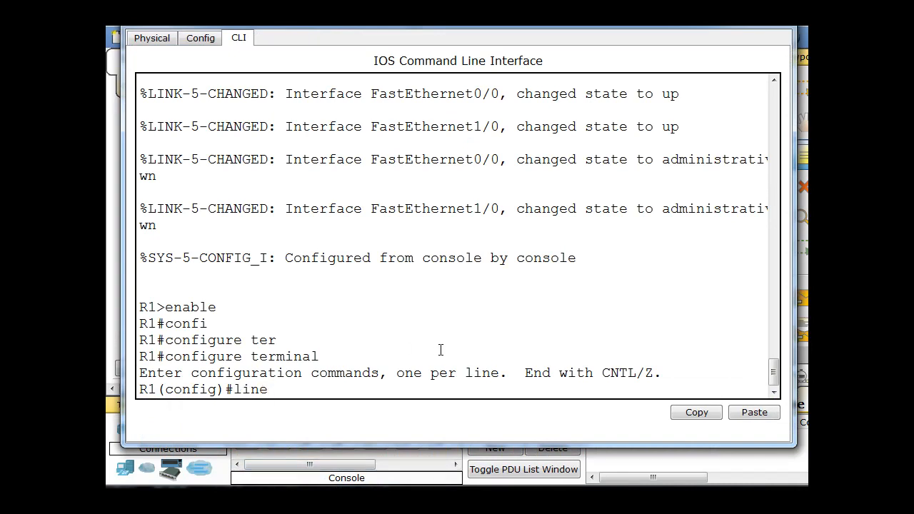
pyautogui.write('console')
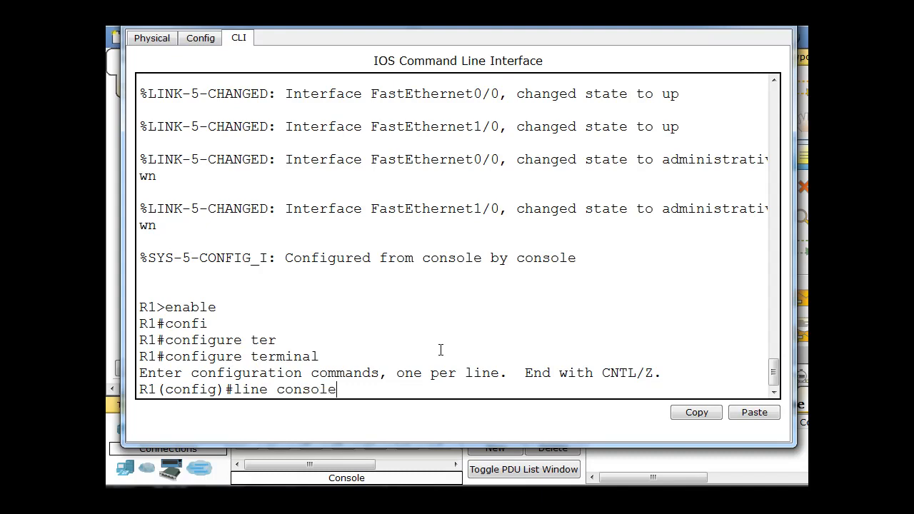
pyautogui.write('0')
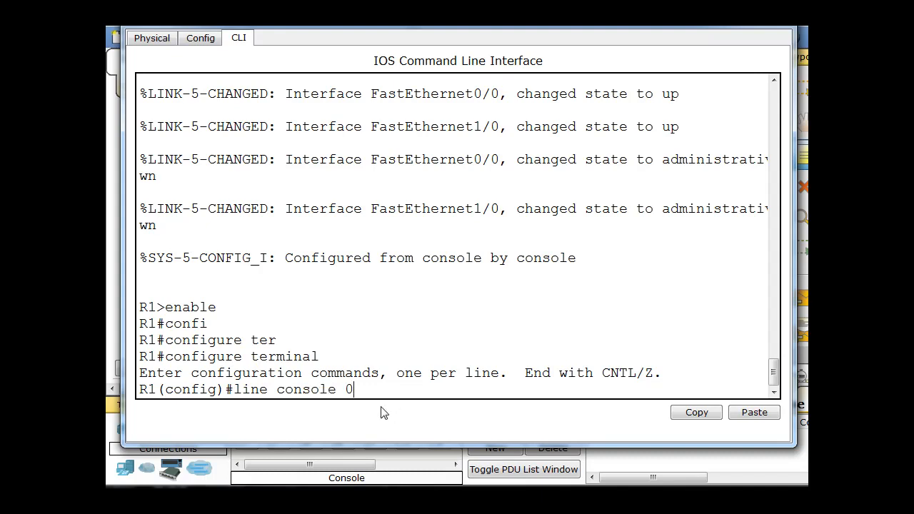
pyautogui.doubleClick(348, 389)
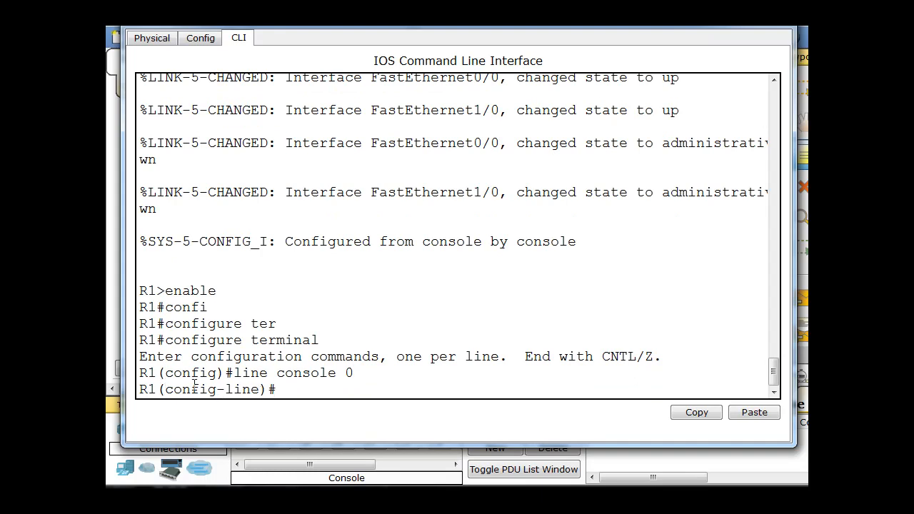
pyautogui.moveTo(262, 391)
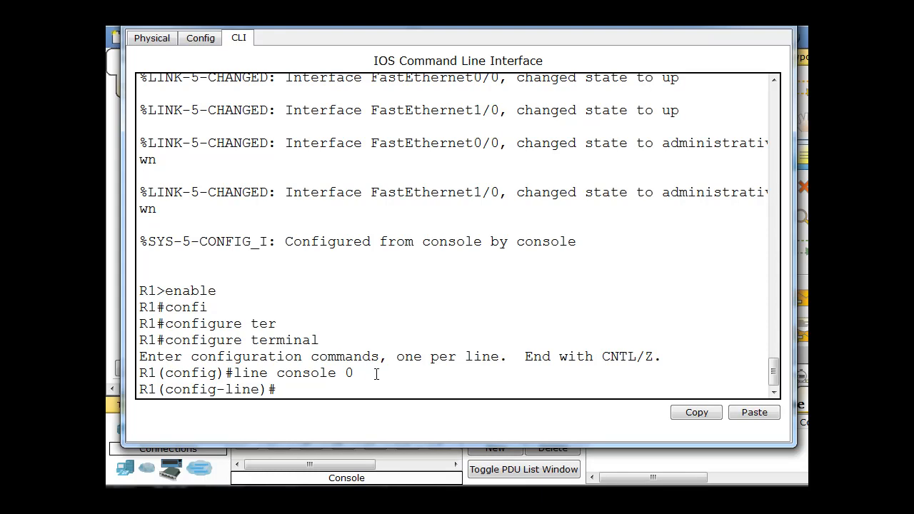
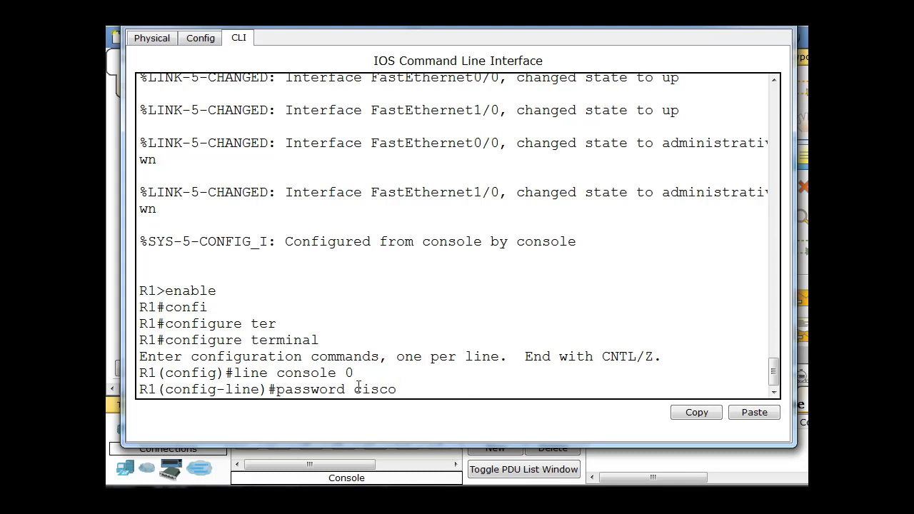
# - Set the console line password to cisco and begin enabling login
pyautogui.press('enter')
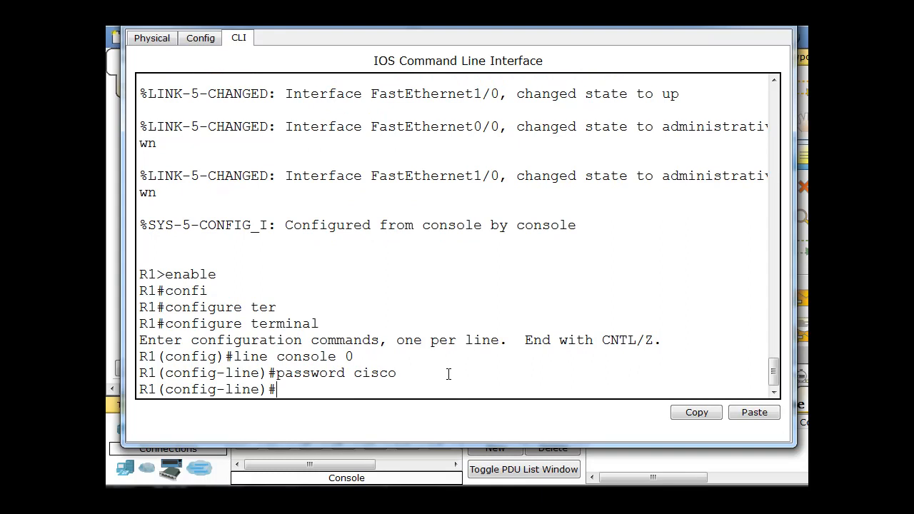
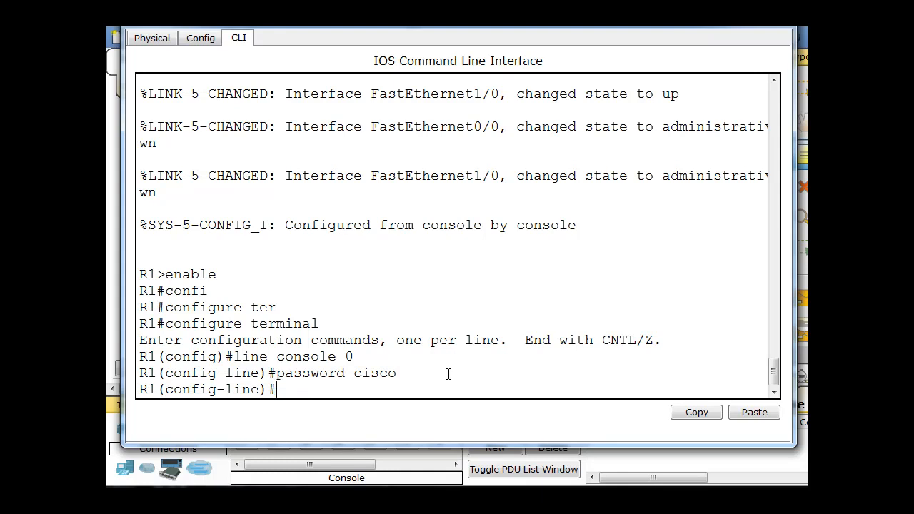
# - Enable login on the console line, then exit twice back to the R1# prompt
pyautogui.write('?')
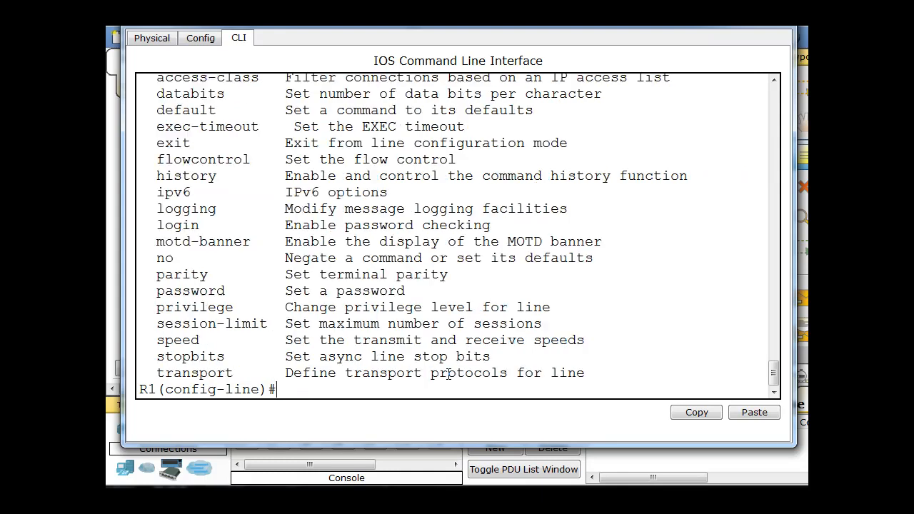
pyautogui.moveTo(265, 270)
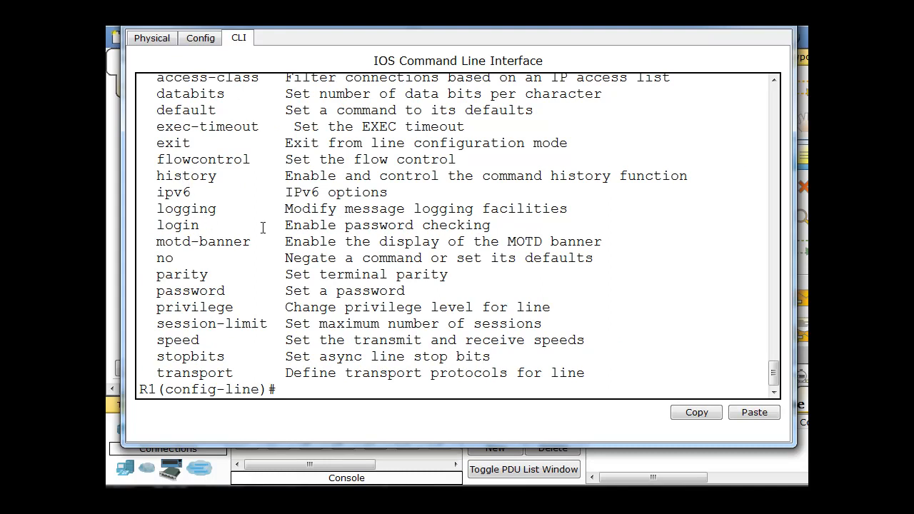
pyautogui.doubleClick(177, 225)
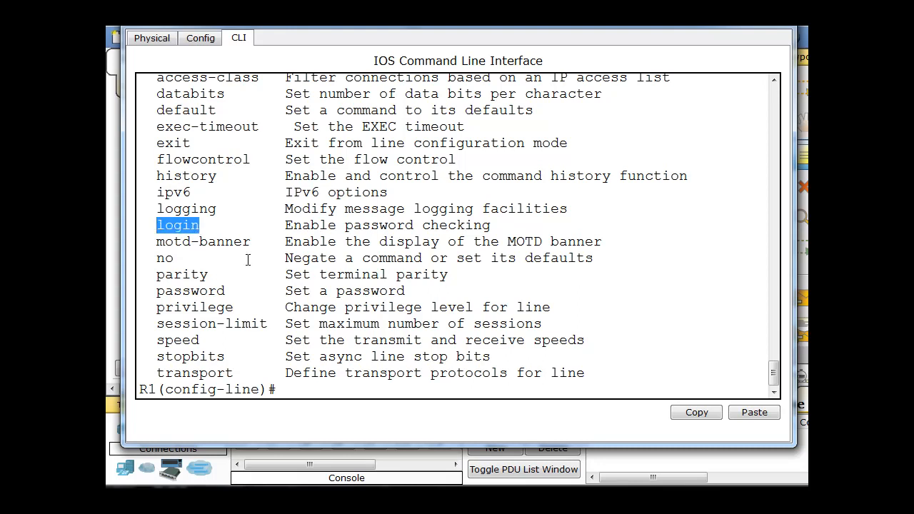
pyautogui.moveTo(331, 298)
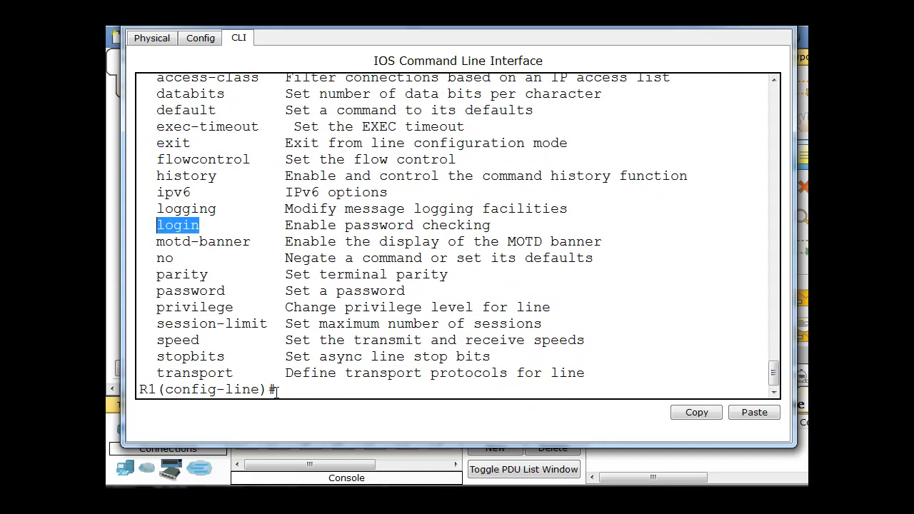
pyautogui.write('lo')
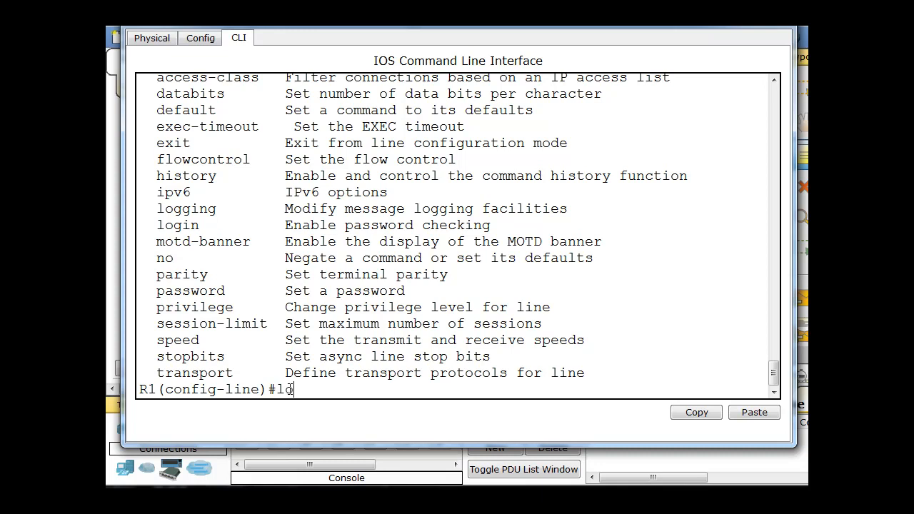
pyautogui.write('gin')
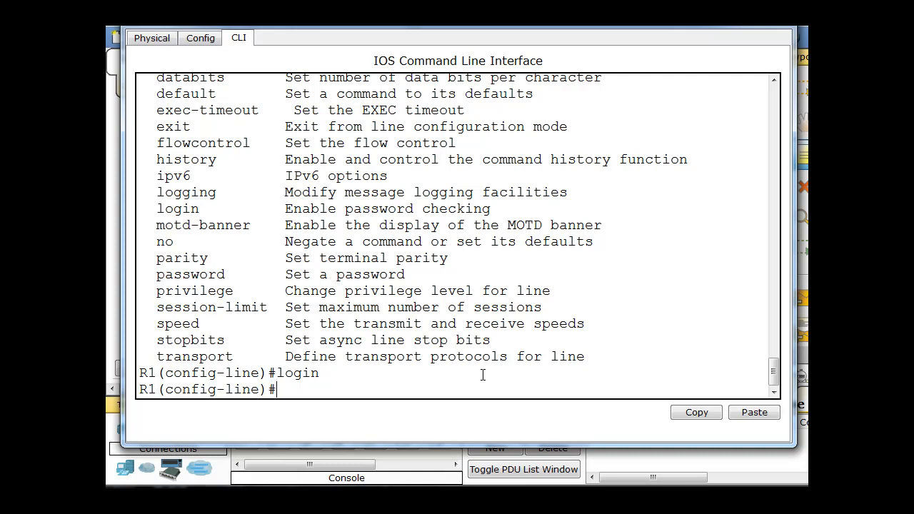
pyautogui.write('exit')
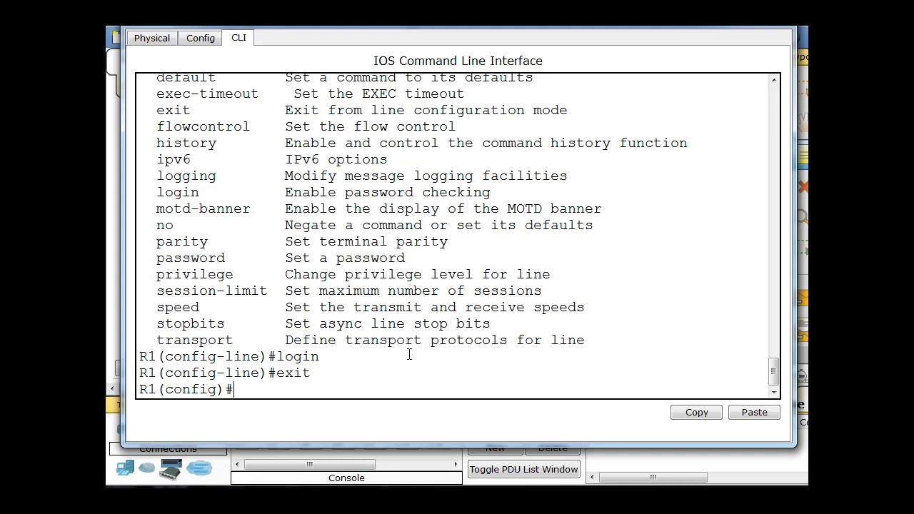
pyautogui.write('exite')
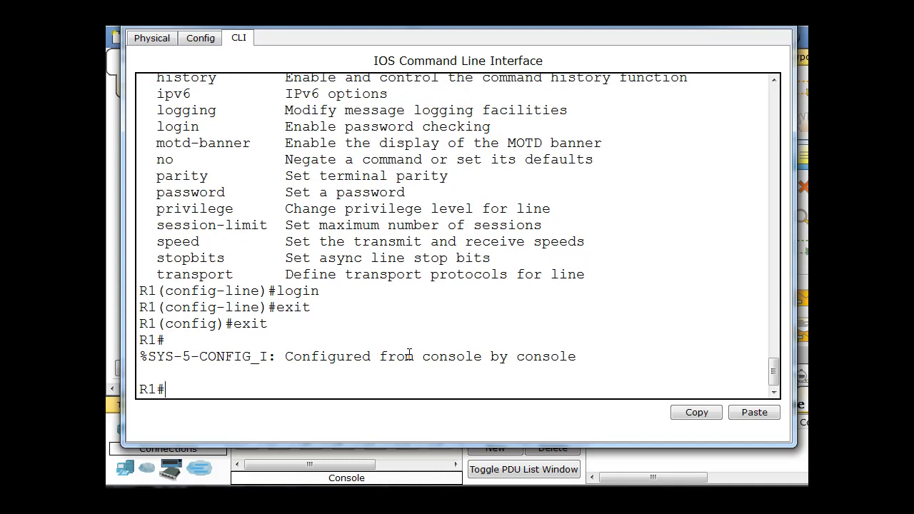
# - Save R1's running configuration to startup-config with copy run start
pyautogui.write('enable')
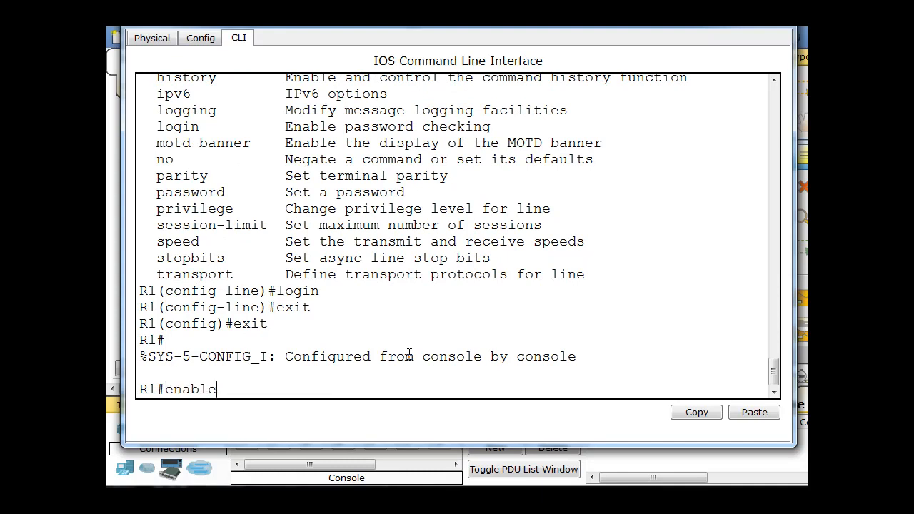
pyautogui.write('configure t')
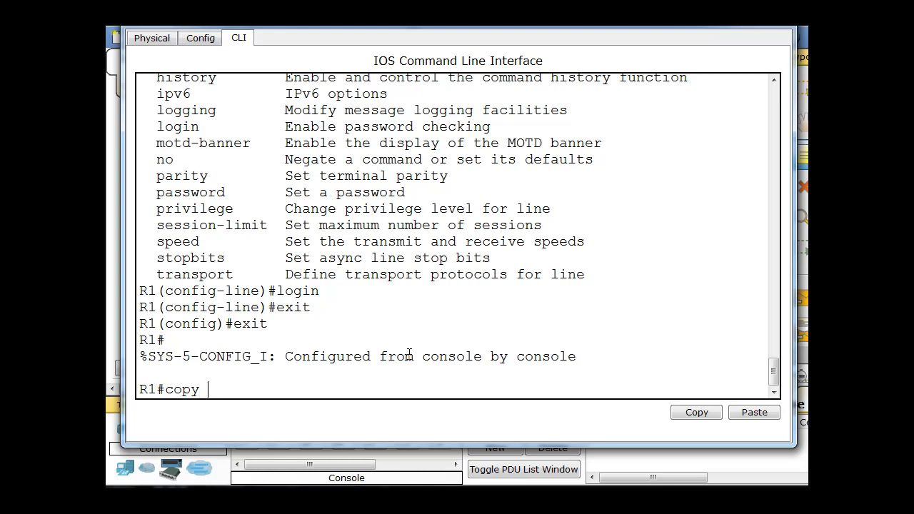
pyautogui.write('run')
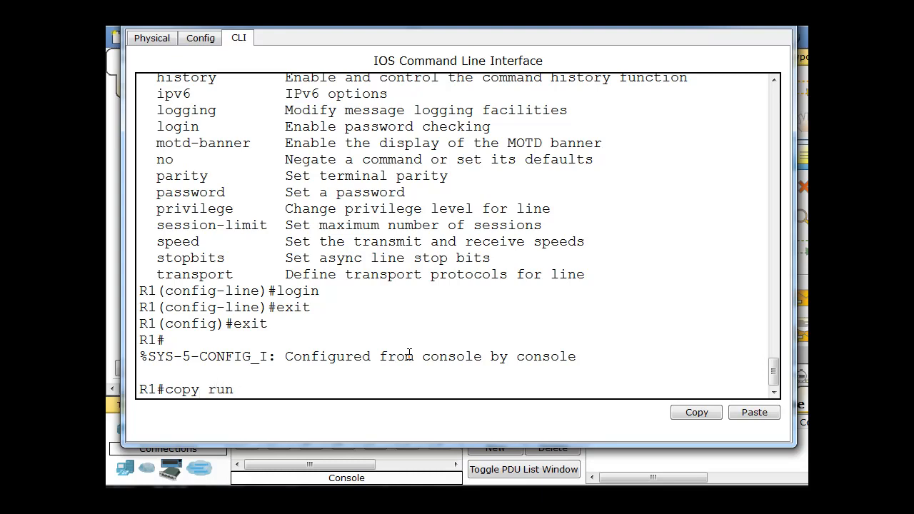
pyautogui.write('start')
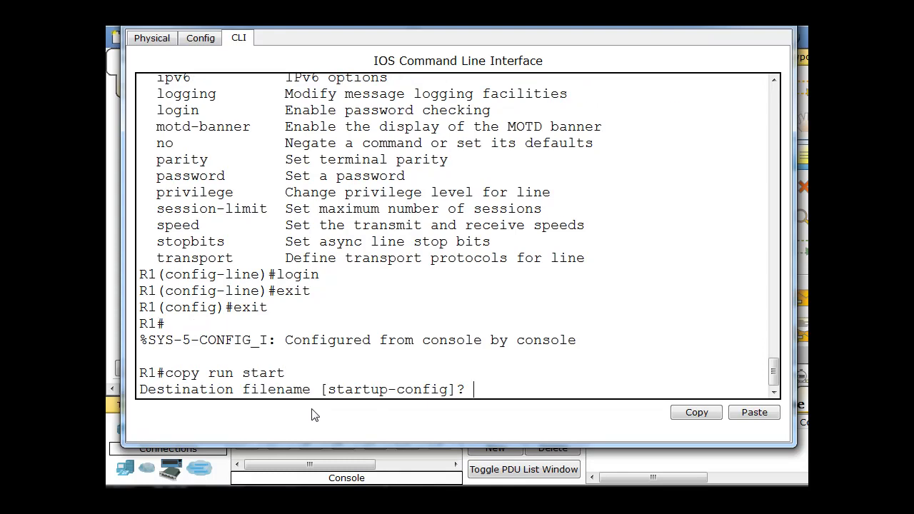
pyautogui.press('enter')
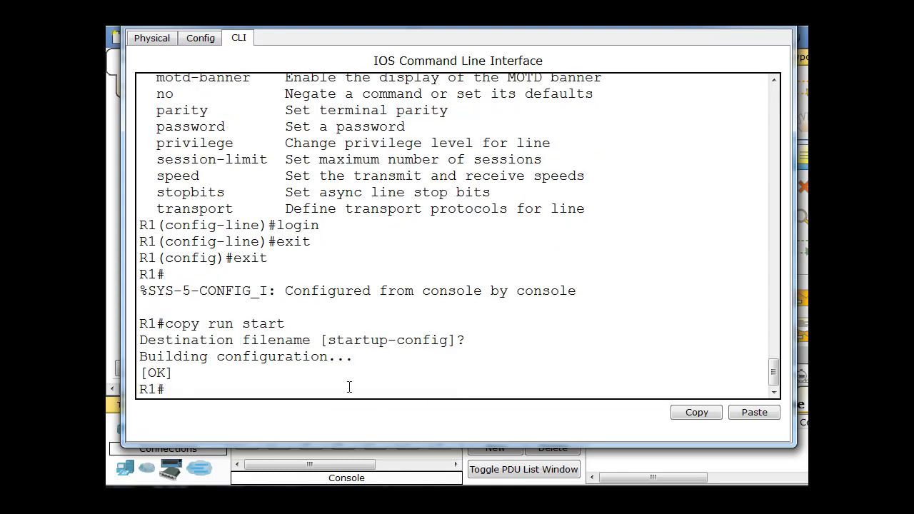
# - Reload R1 and log back in through User Access Verification with the password
pyautogui.write('re')
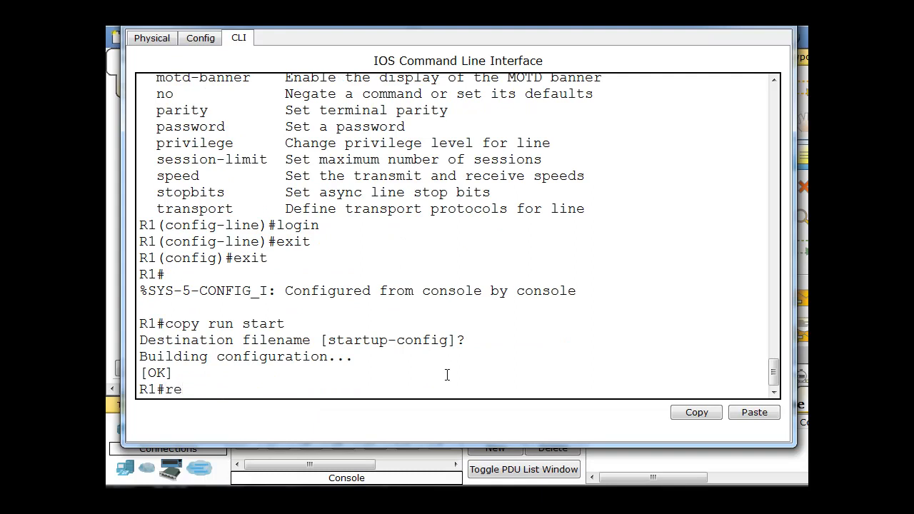
pyautogui.write('load')
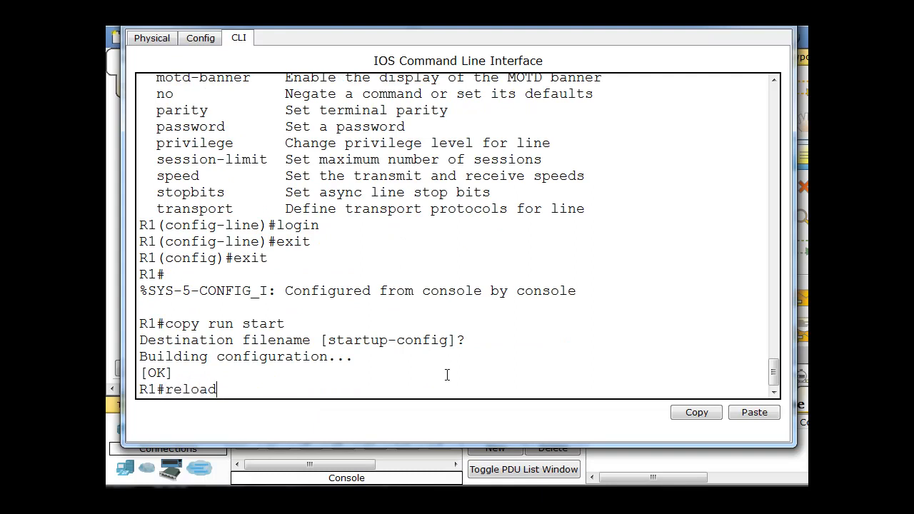
pyautogui.press('enter')
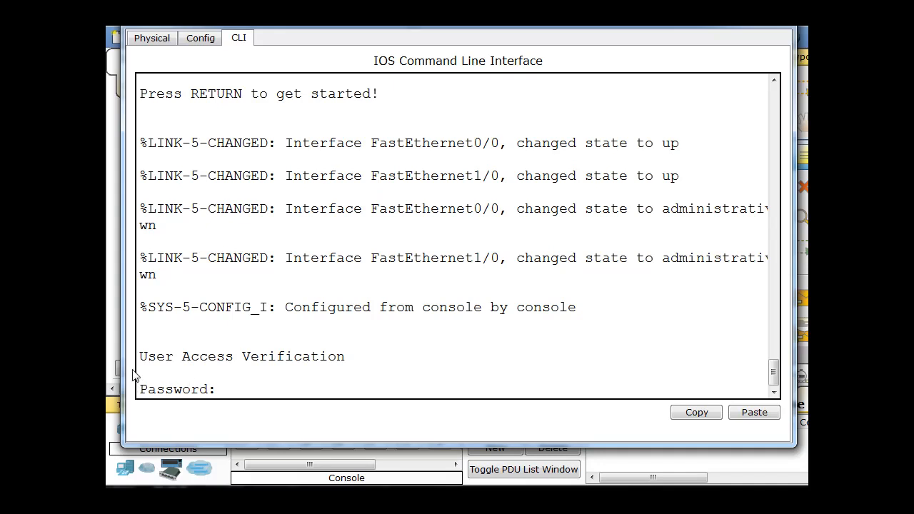
pyautogui.moveTo(255, 394)
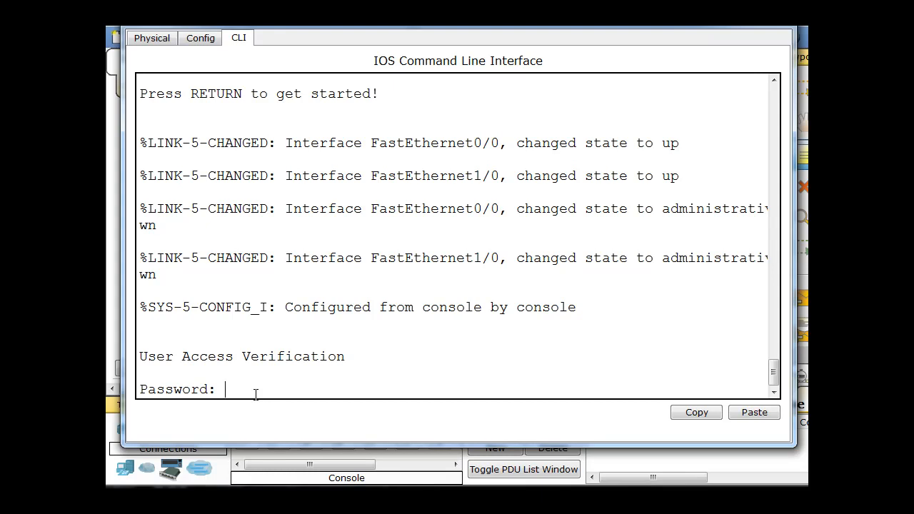
pyautogui.press('enter')
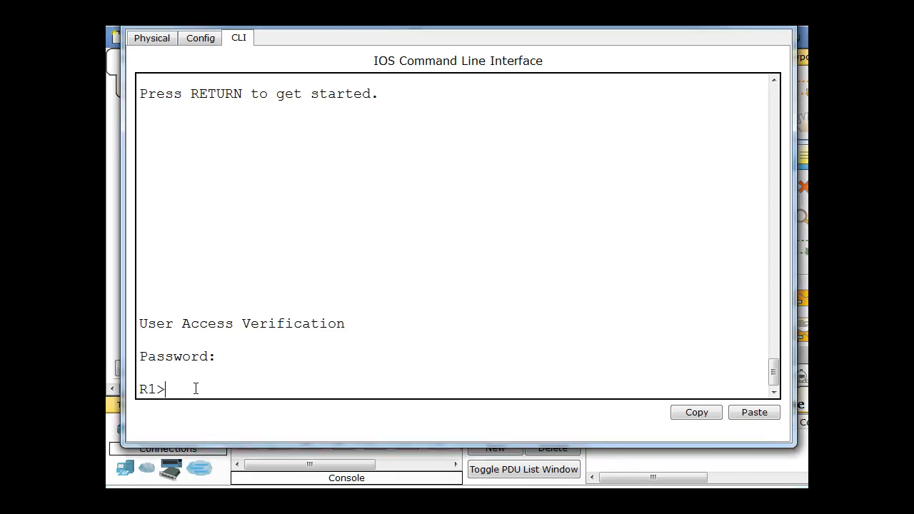
# - Enter privileged and configuration mode, then line vty 0 4 configuration
pyautogui.write('enable')
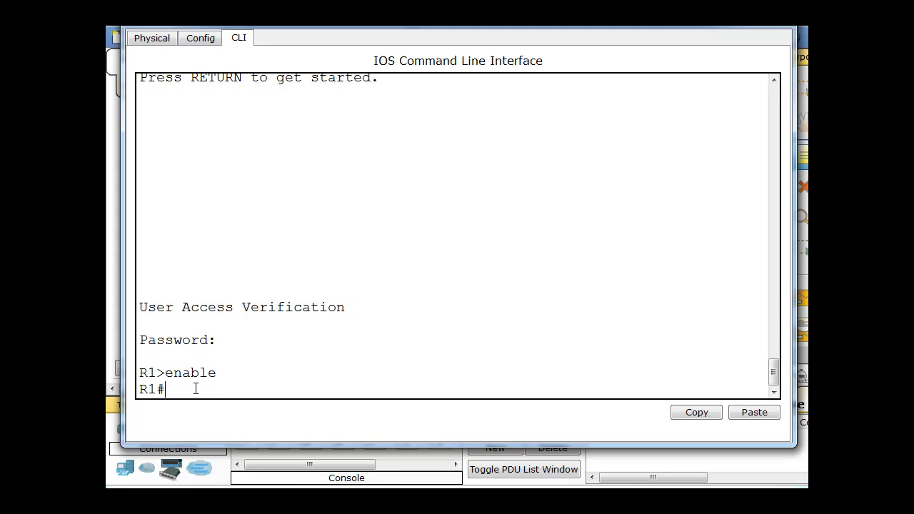
pyautogui.write('cpma')
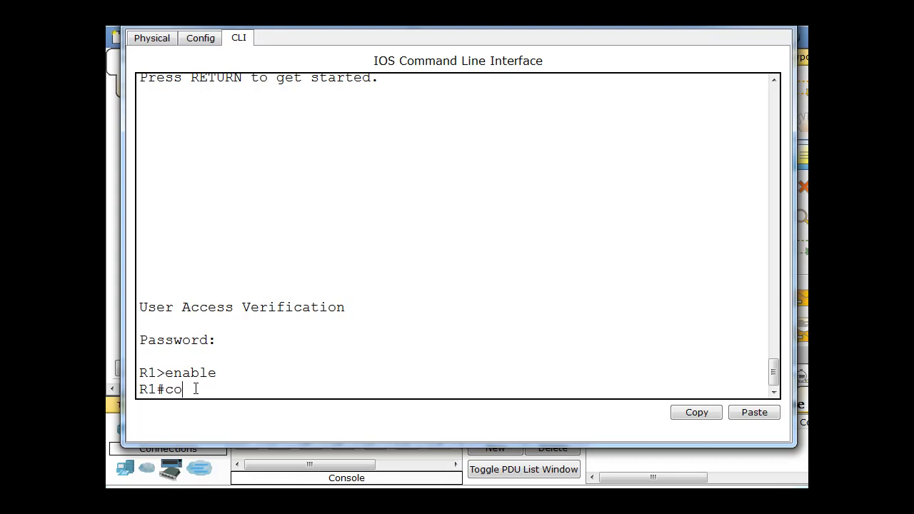
pyautogui.write('nfigure terminal')
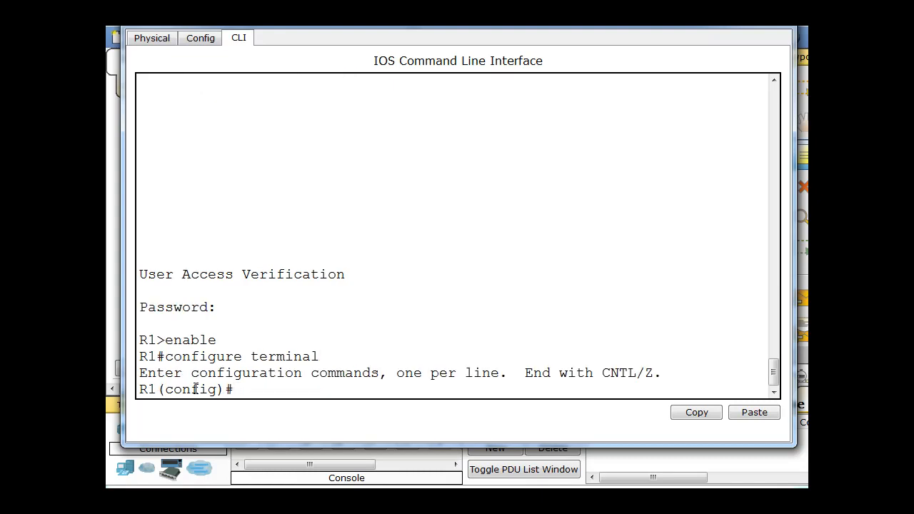
pyautogui.moveTo(295, 421)
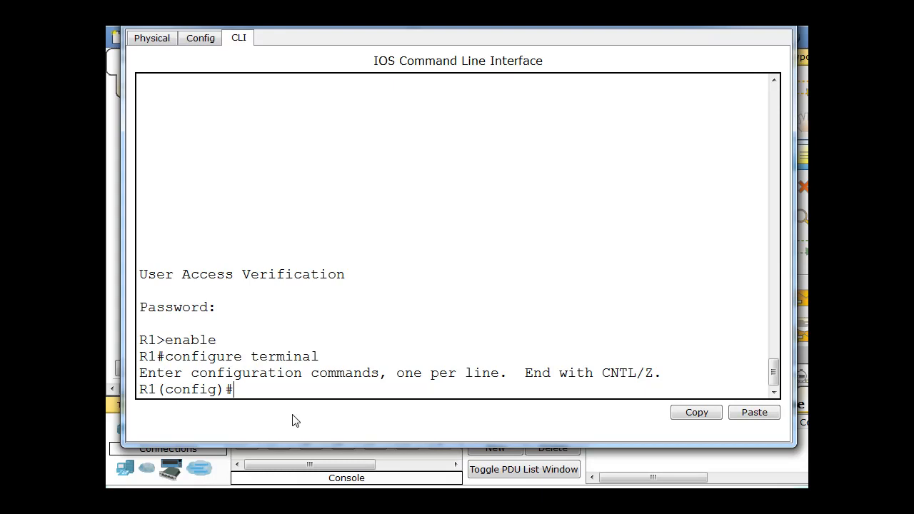
pyautogui.write('line')
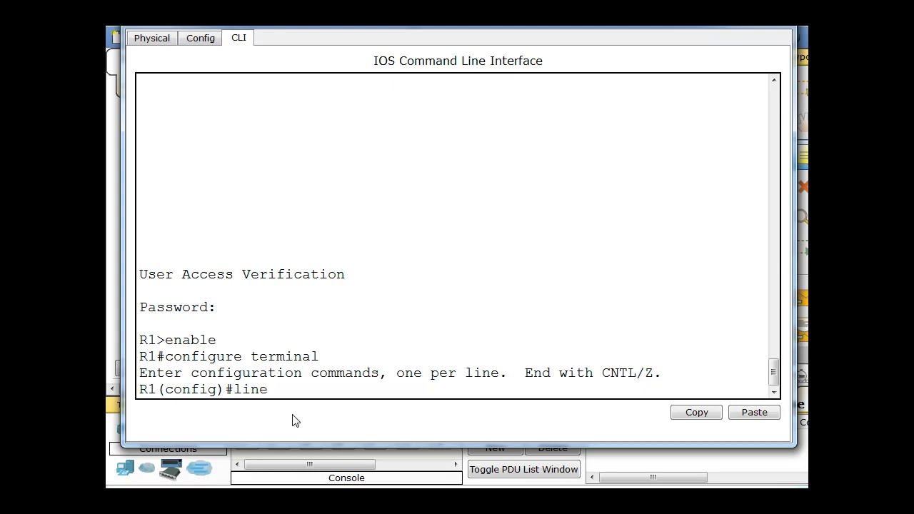
pyautogui.write('vty')
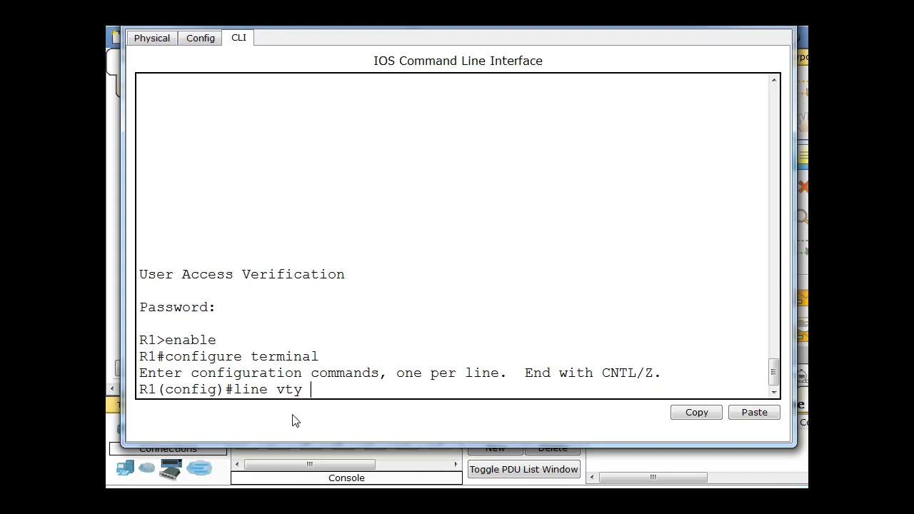
pyautogui.write('0 4')
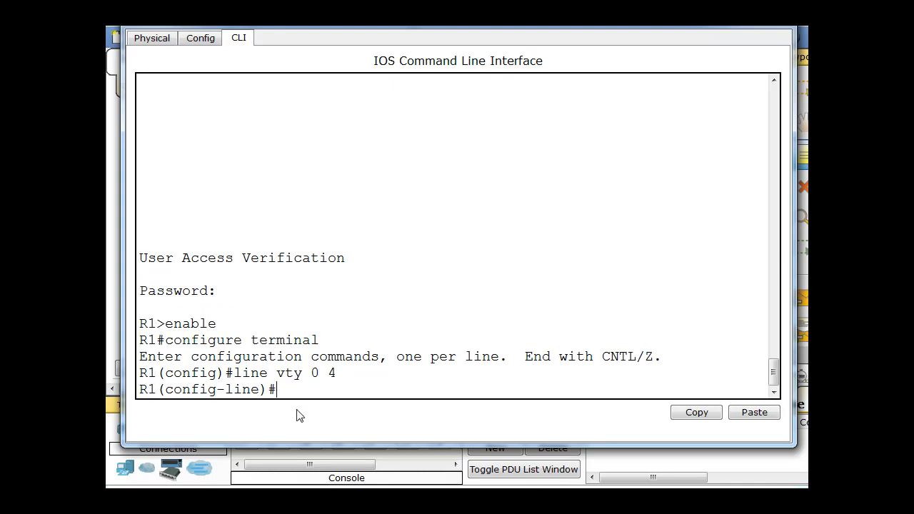
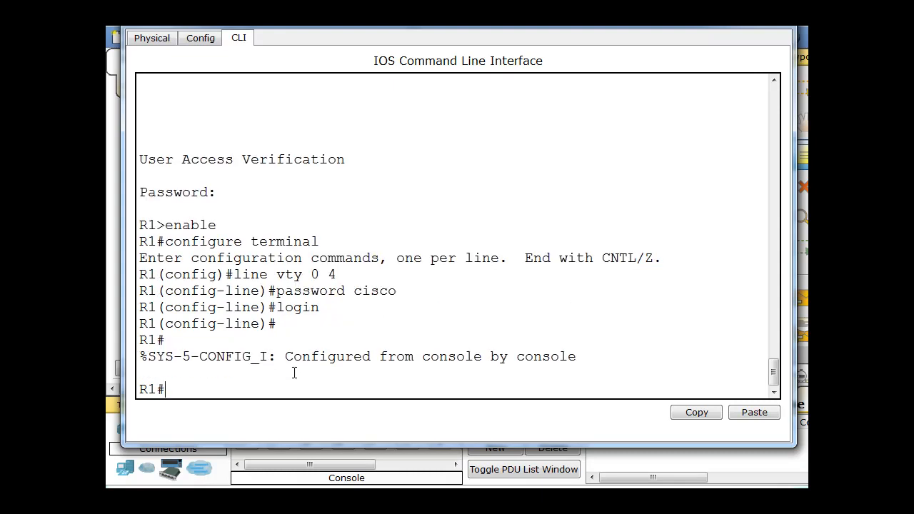
# - Copy running-config to startup-config accepting the default destination, then begin show run
pyautogui.write('copy')
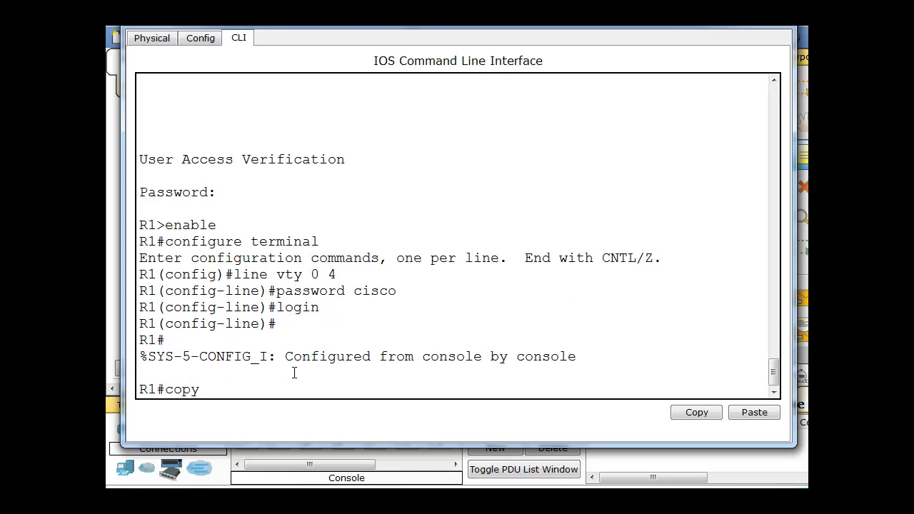
pyautogui.write('run')
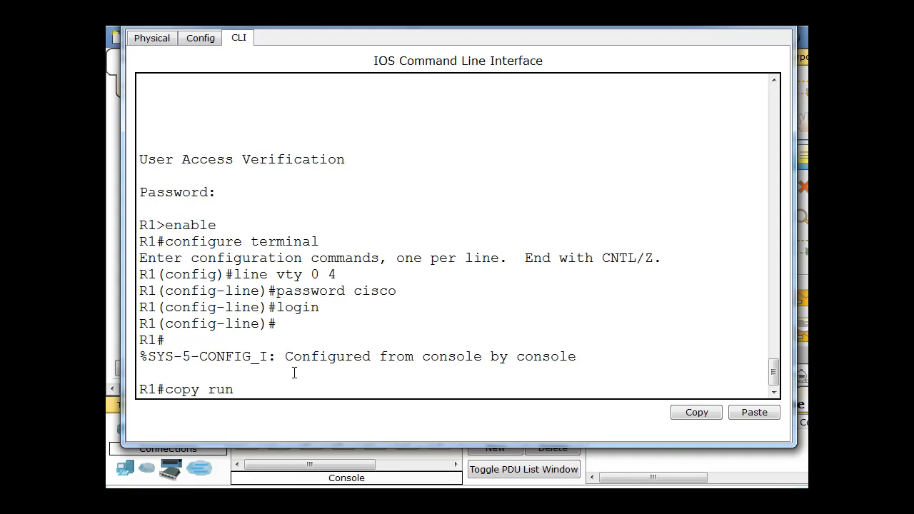
pyautogui.write('running-config startup-config')
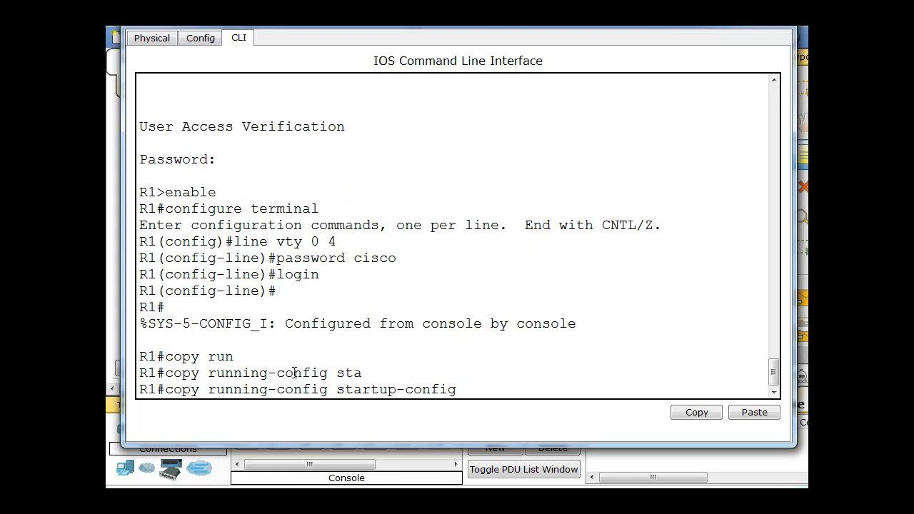
pyautogui.press('enter')
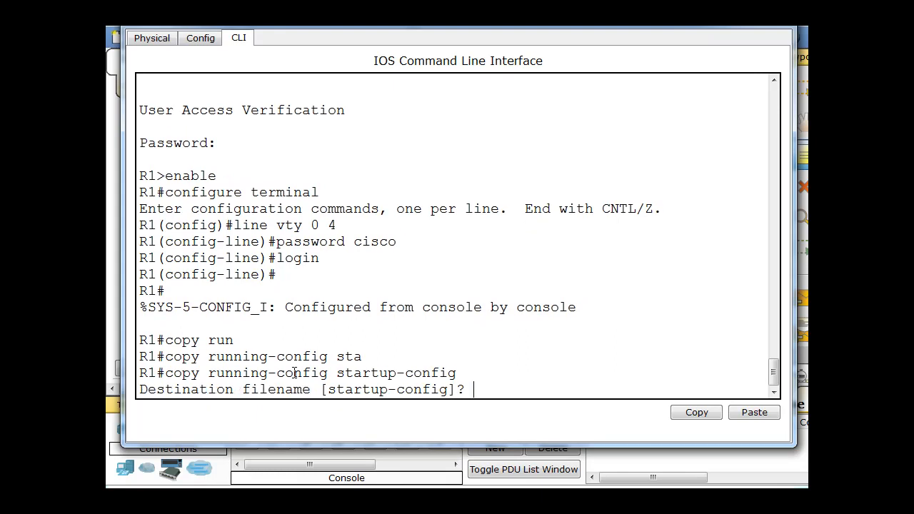
pyautogui.press('enter')
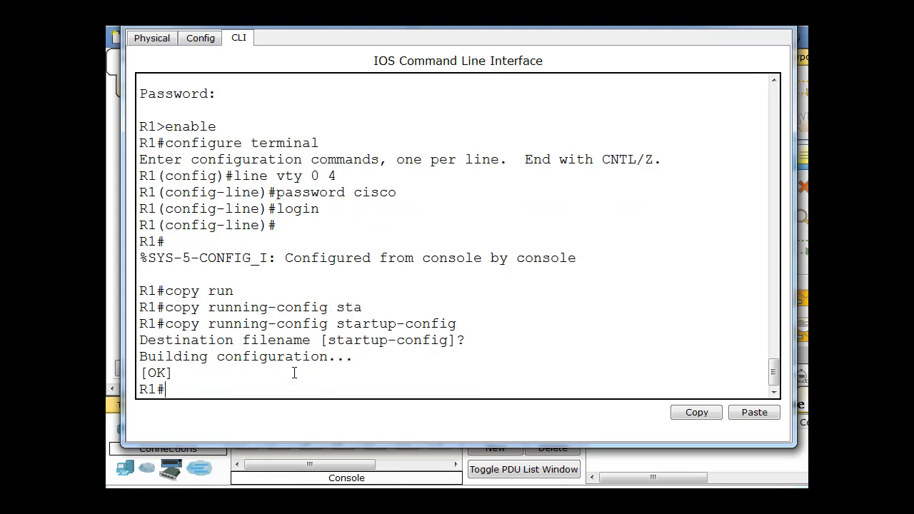
pyautogui.write('sh')
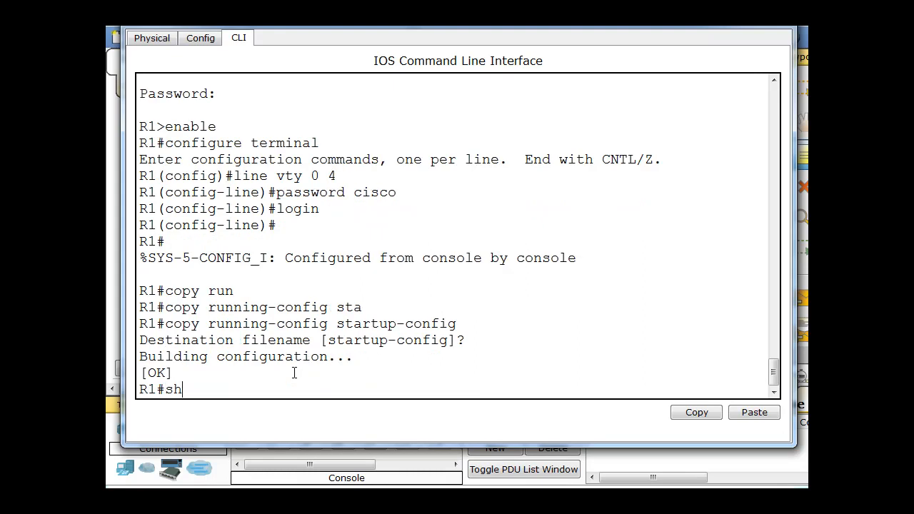
pyautogui.write('ow run')
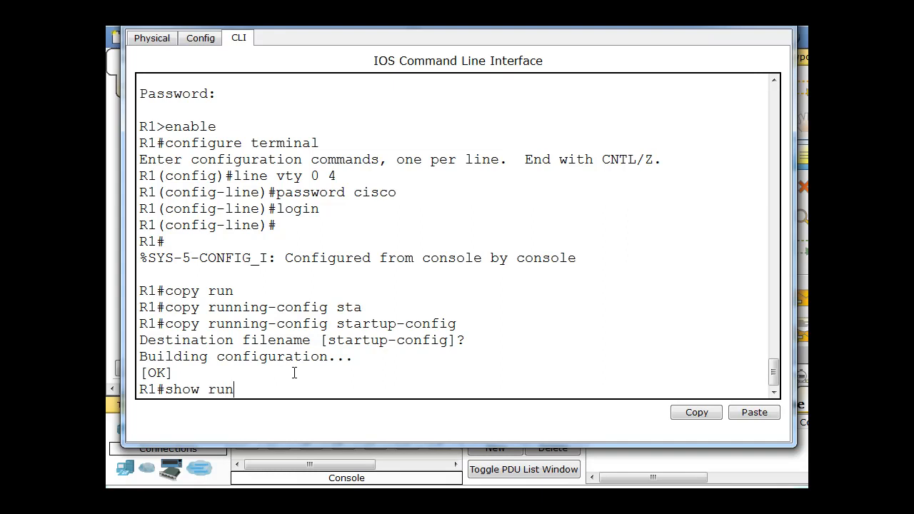
# - Page through show run and highlight the line con 0 and line vty 0 4 password sections
pyautogui.press('enter')
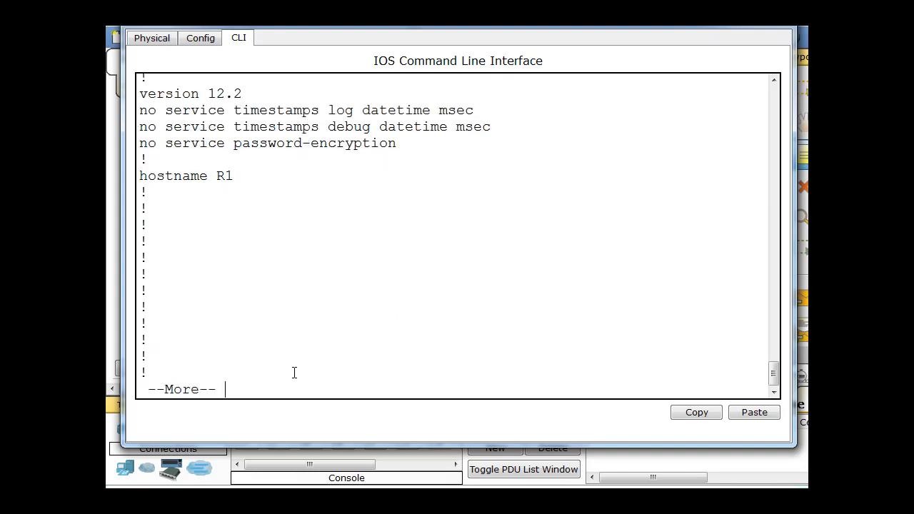
pyautogui.press('space')
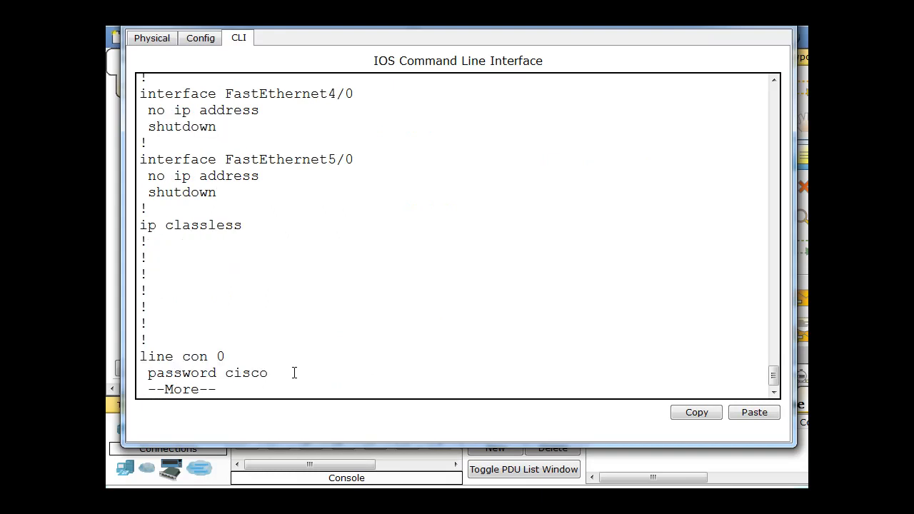
pyautogui.moveTo(230, 355)
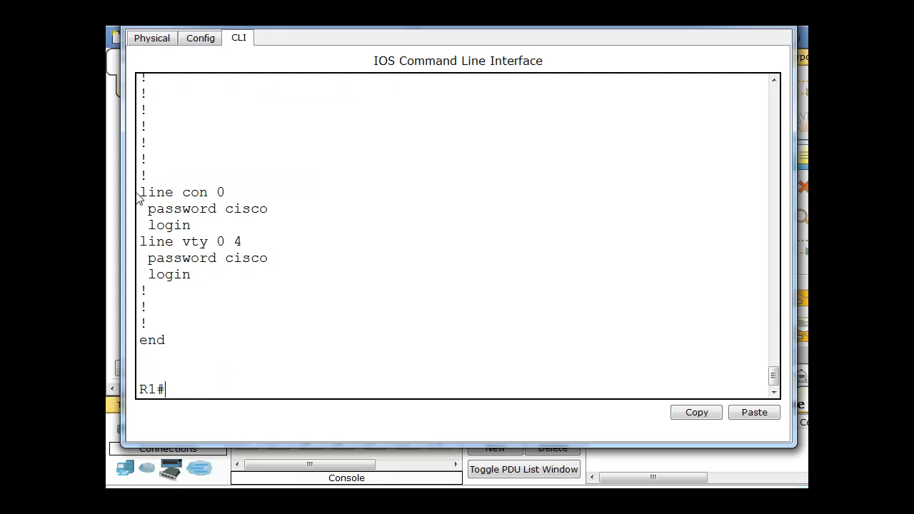
pyautogui.moveTo(141, 191); pyautogui.dragTo(193, 278)
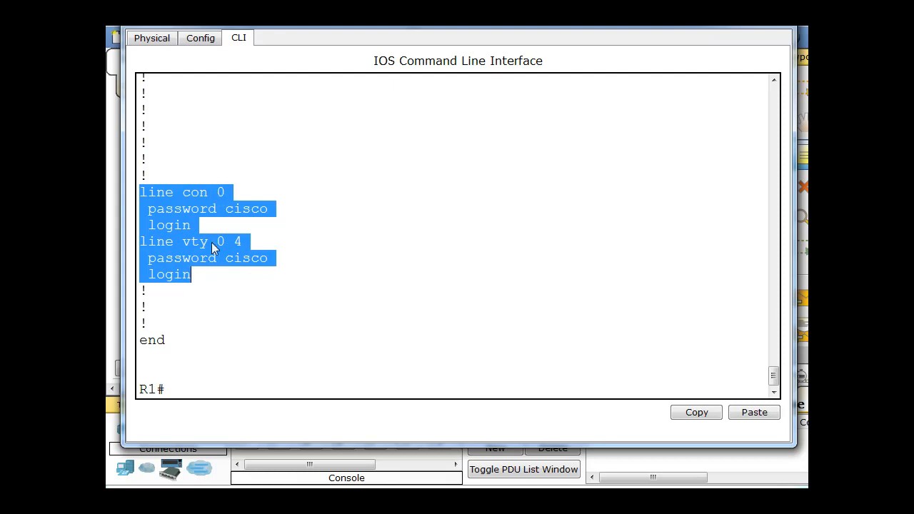
pyautogui.moveTo(223, 241)
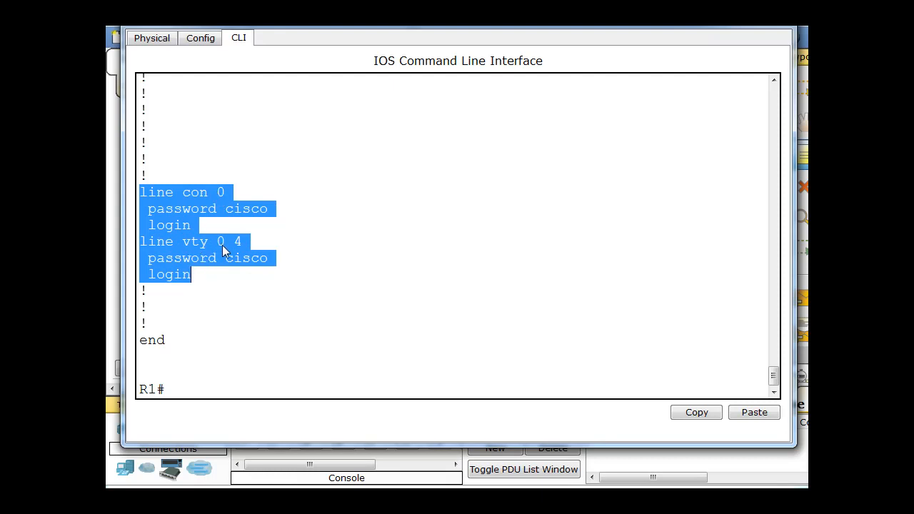
pyautogui.click(220, 284)
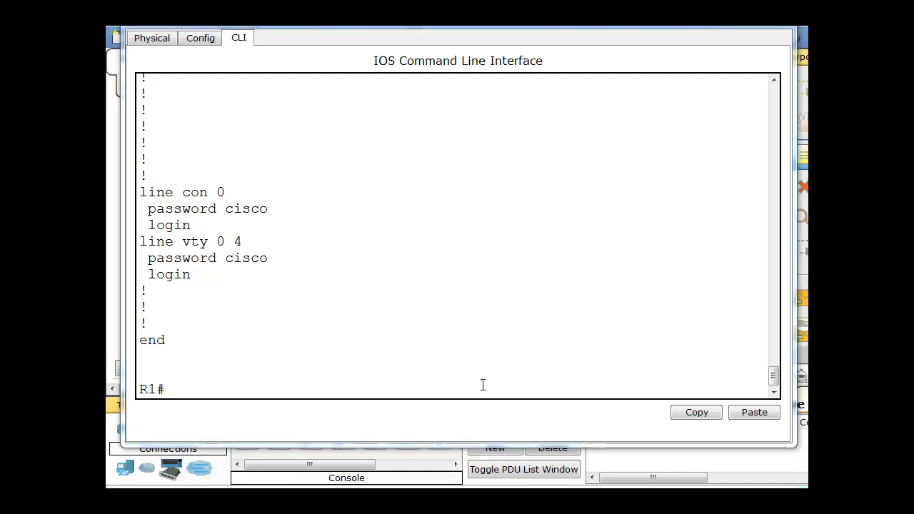
pyautogui.moveTo(633, 133)
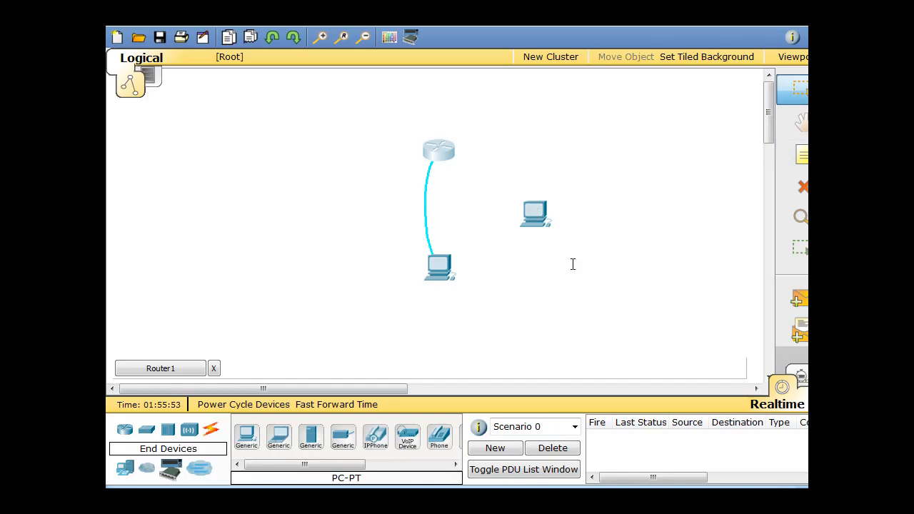
# - Cable PC2 to R1's FastEthernet0/0 with a copper cross-over and bring up PC2's settings
pyautogui.click(211, 430)
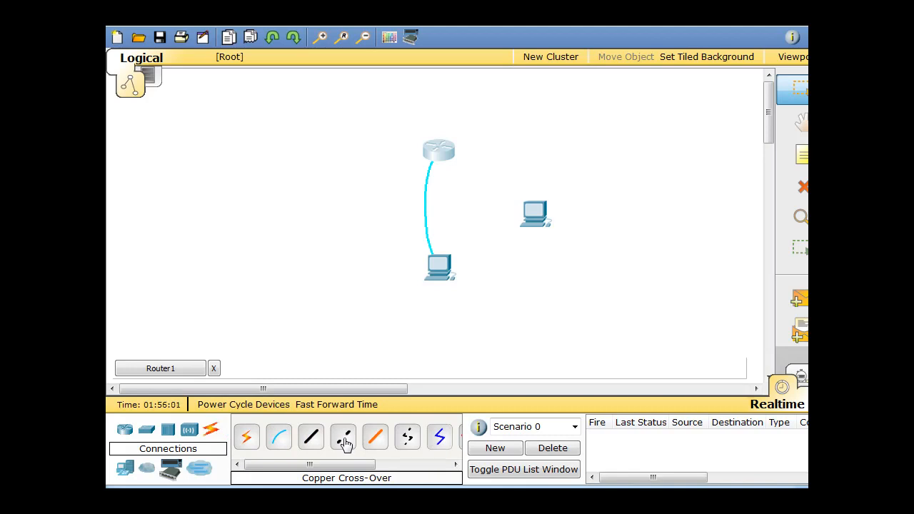
pyautogui.click(535, 214)
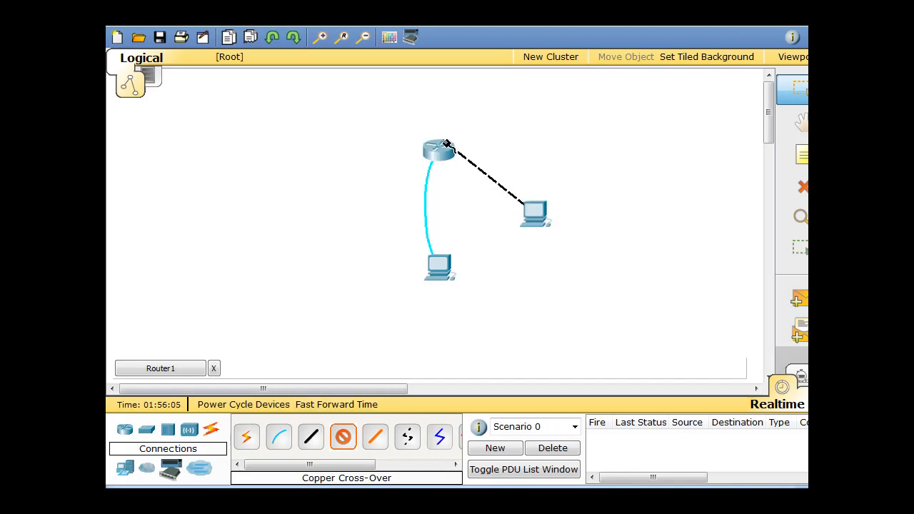
pyautogui.click(438, 149)
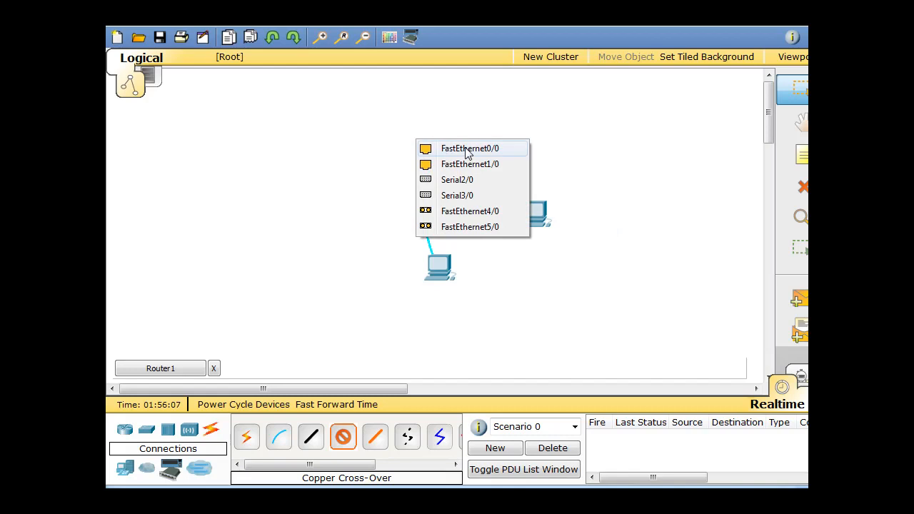
pyautogui.click(469, 148)
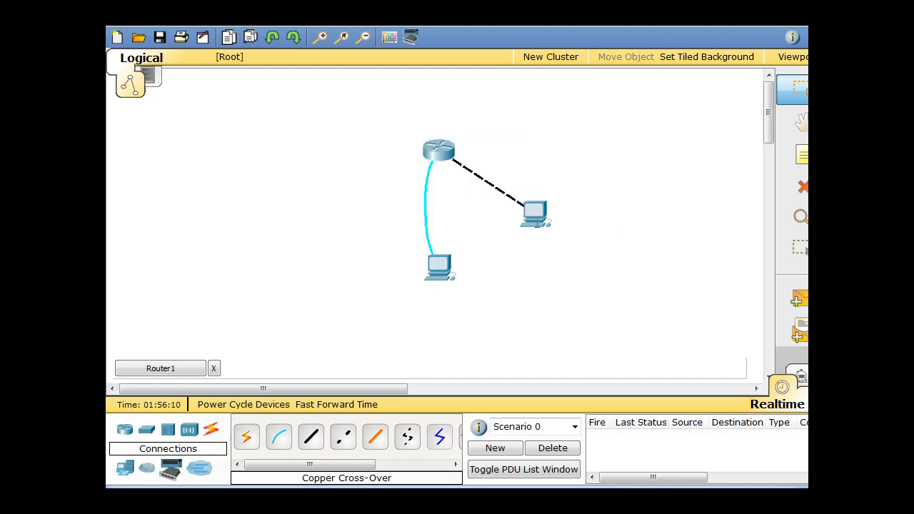
pyautogui.doubleClick(438, 267)
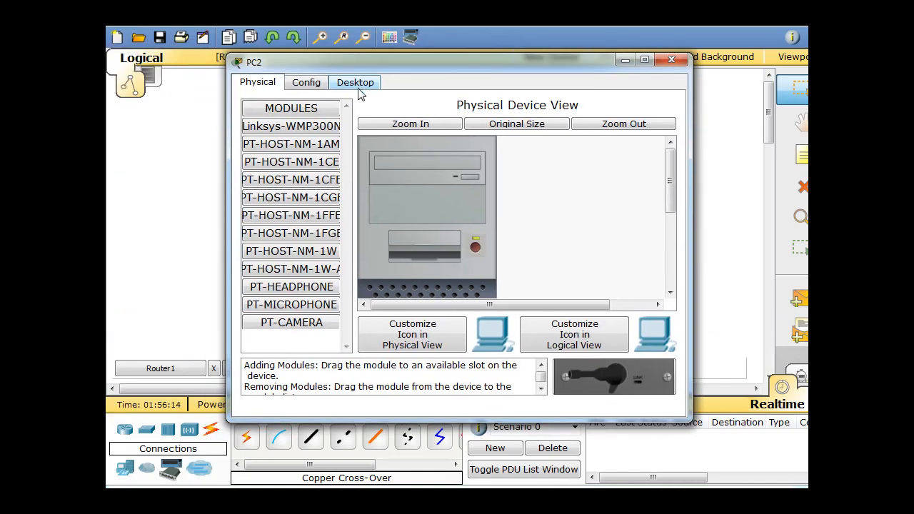
# - Give PC2 static IP 192.168.1.100, mask 255.255.255.0, gateway 192.168.1.1, then close the window
pyautogui.click(355, 81)
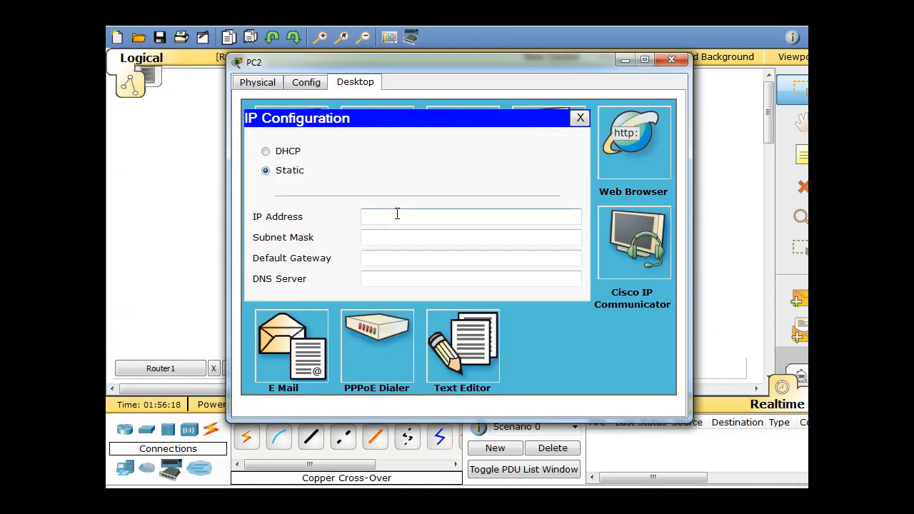
pyautogui.write('192.168')
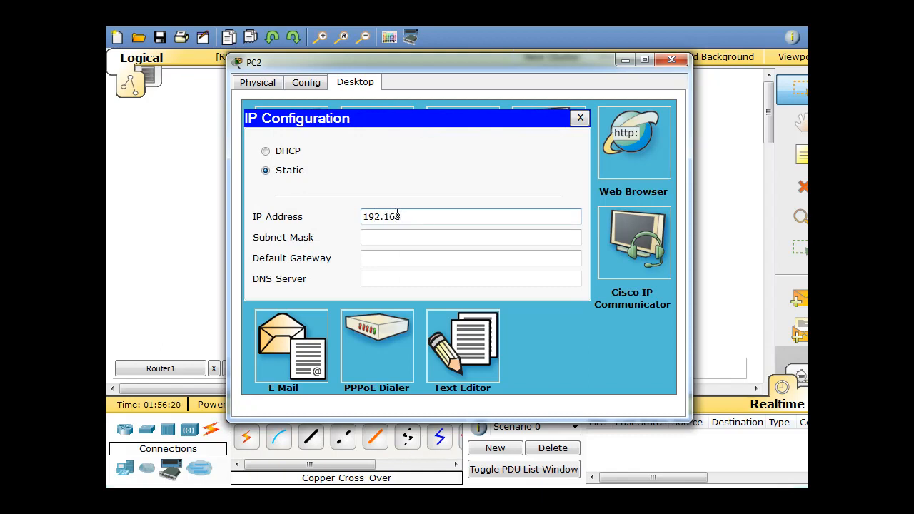
pyautogui.write('.1.100')
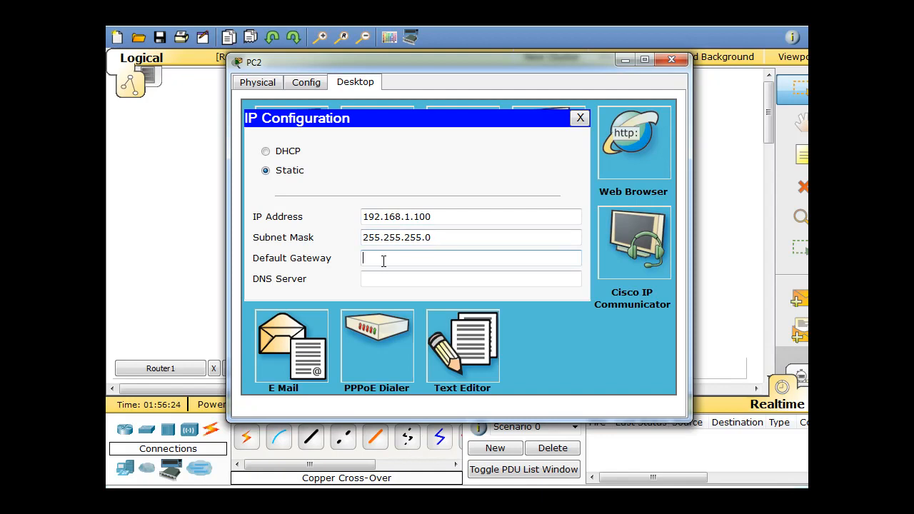
pyautogui.write('192.168.1.')
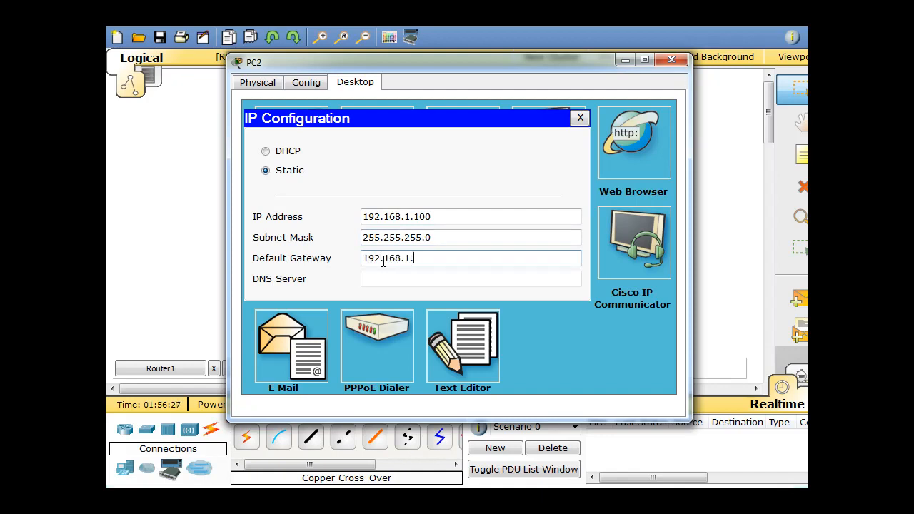
pyautogui.write('1')
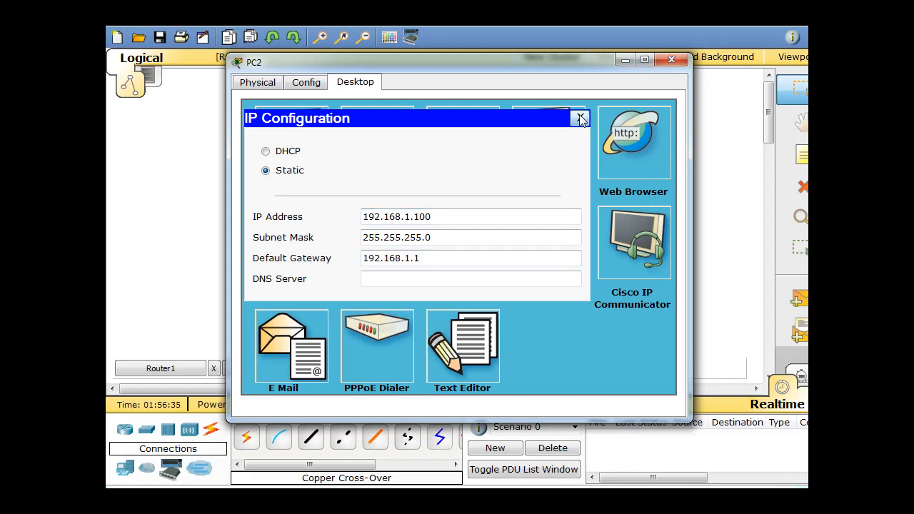
pyautogui.click(580, 118)
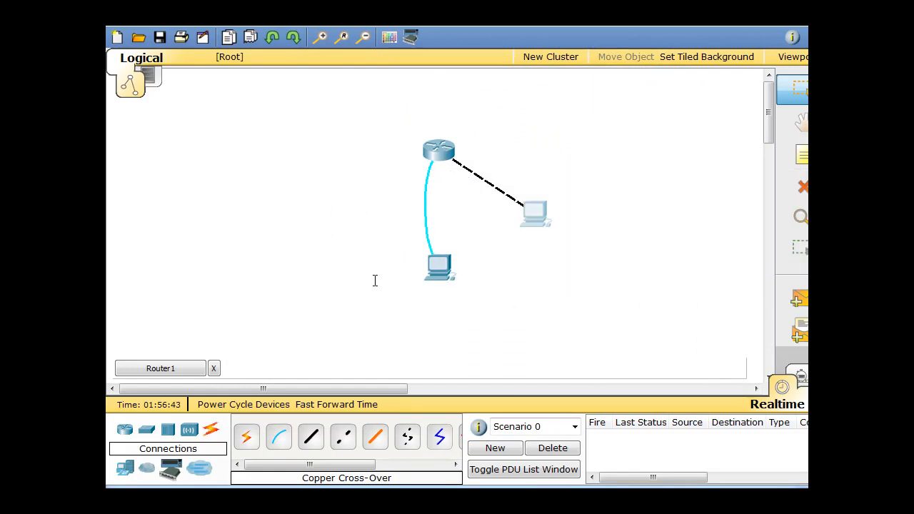
pyautogui.moveTo(439, 150)
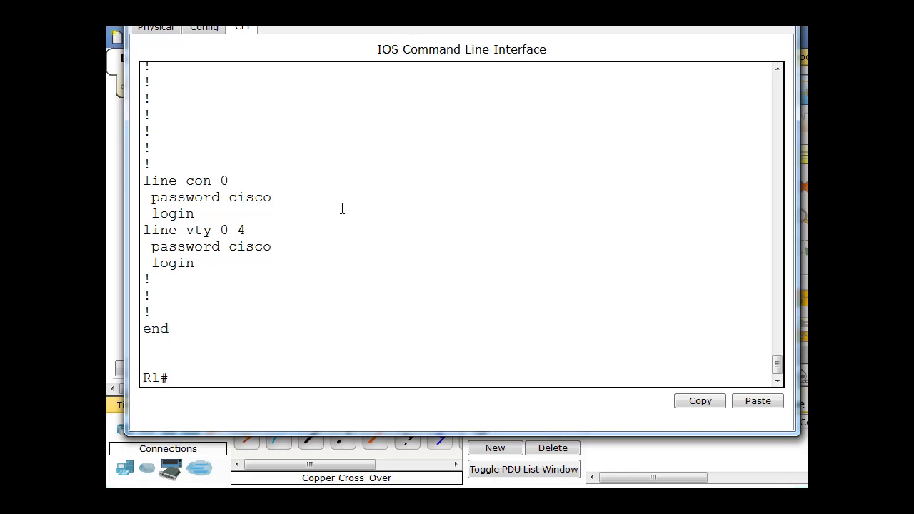
pyautogui.moveTo(178, 377)
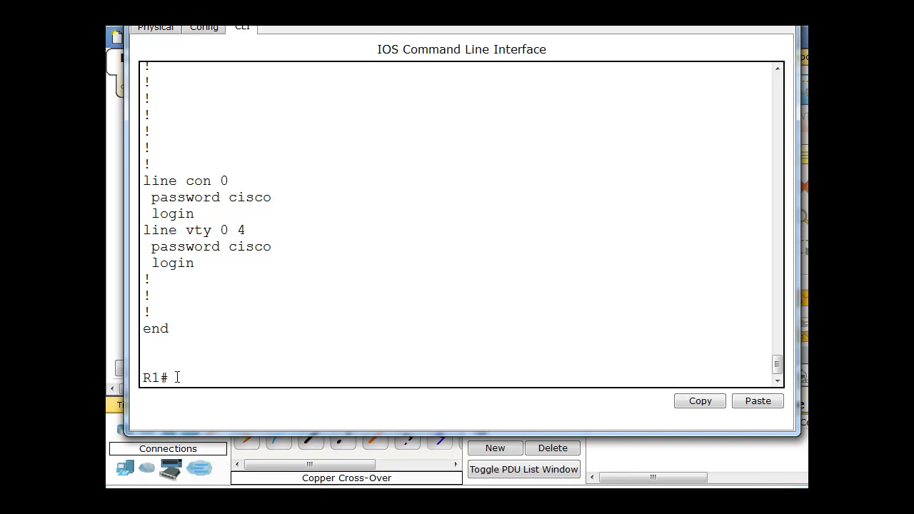
# - Enter global configuration mode on R1 with configure terminal
pyautogui.write('onfigu')
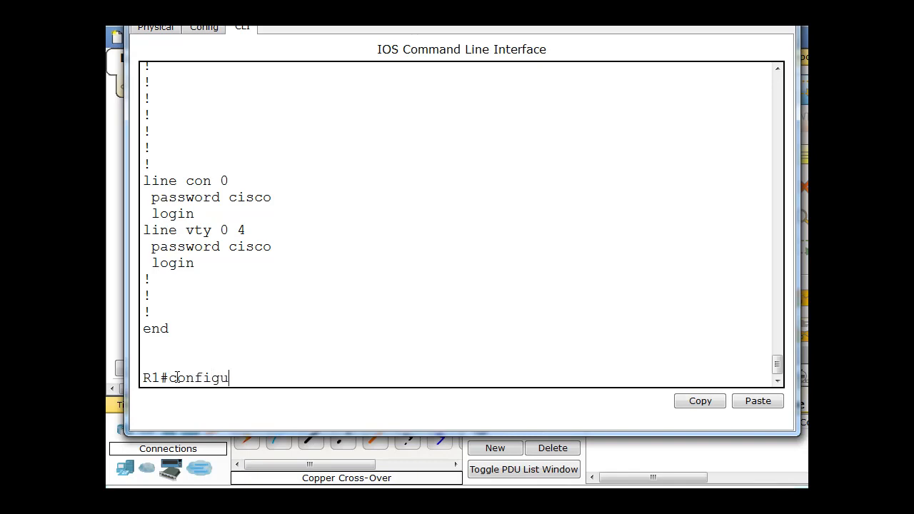
pyautogui.write('re terminal')
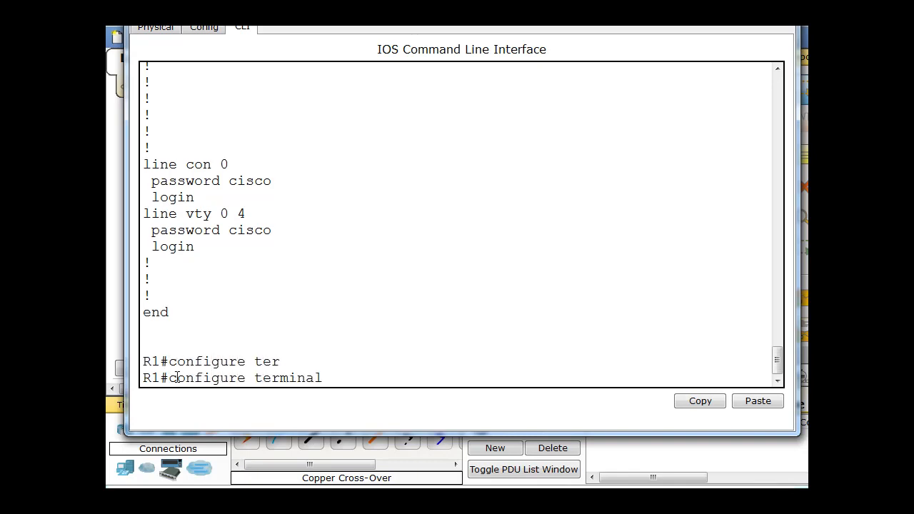
pyautogui.press('enter')
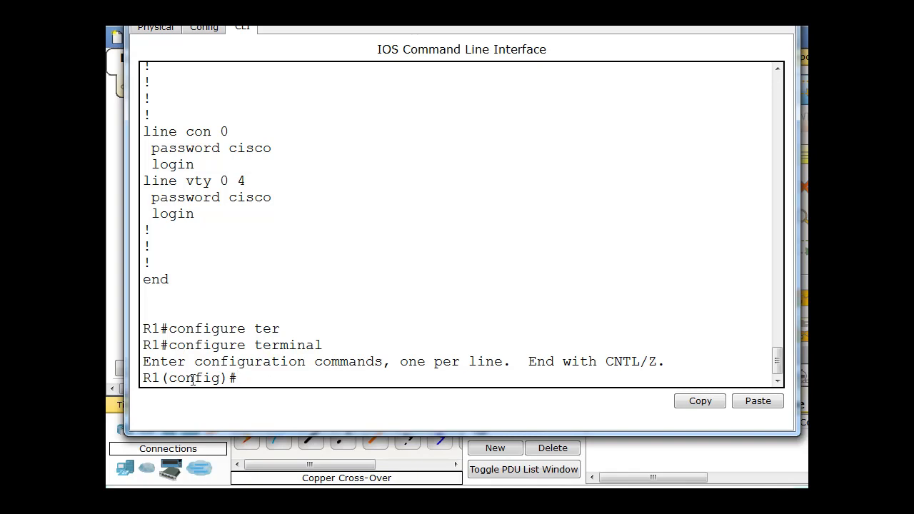
# - Attempt 'interface fastEthernet 0', which R1 rejects as invalid input
pyautogui.write('inter')
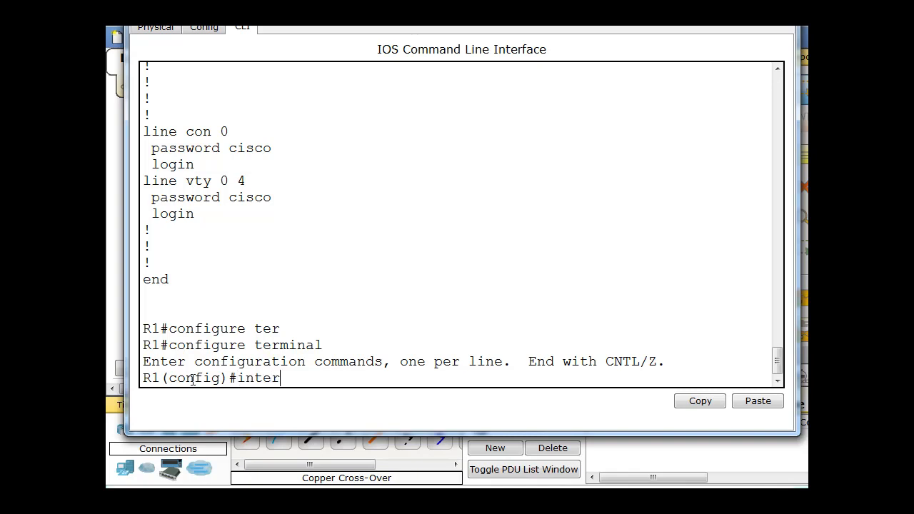
pyautogui.write('face')
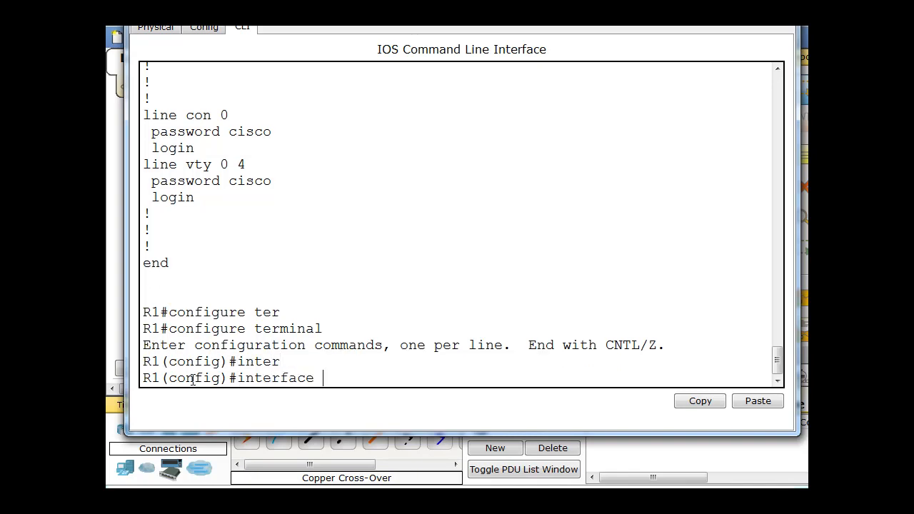
pyautogui.write('fa')
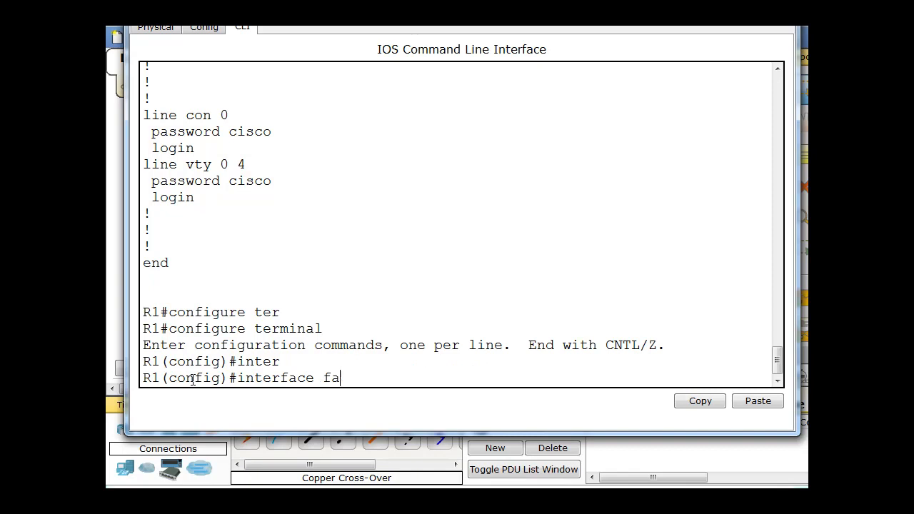
pyautogui.write('stEthernet')
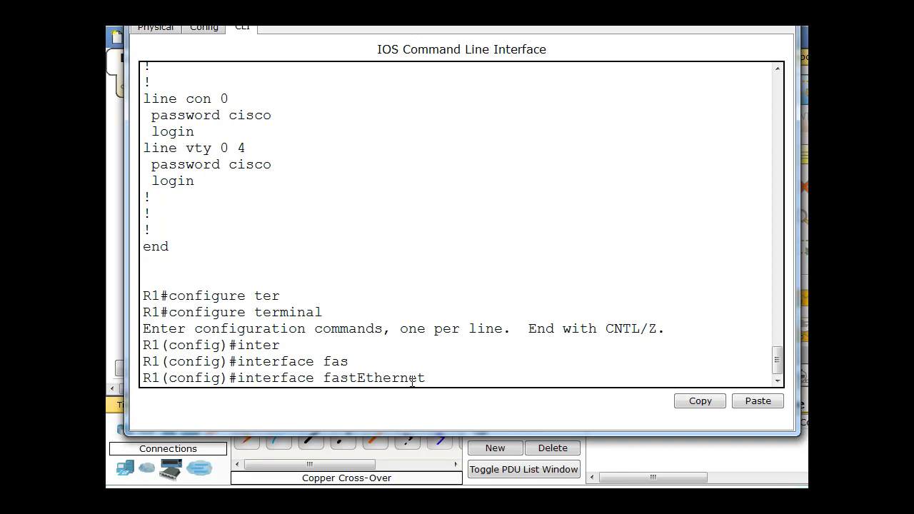
pyautogui.write('0')
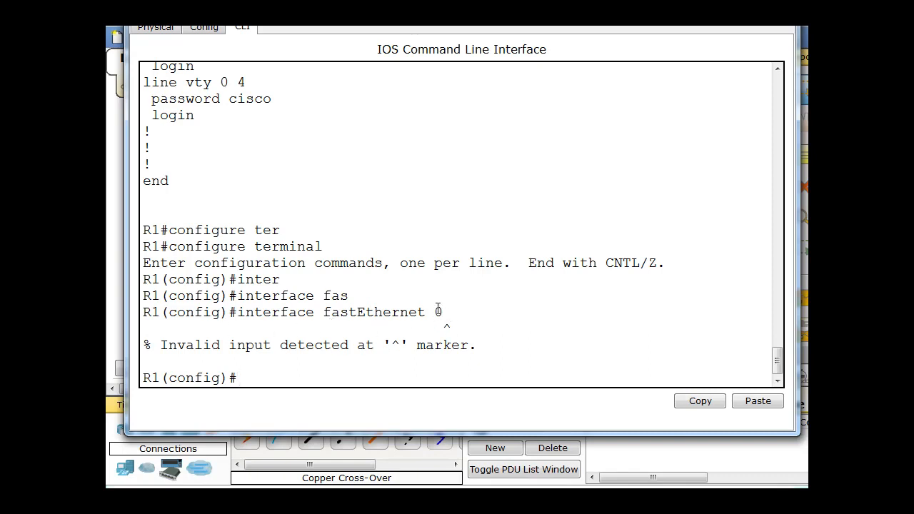
# - Check valid numbers with 'interface fastEthernet ?' and enter FastEthernet0/0 configuration
pyautogui.write('0')
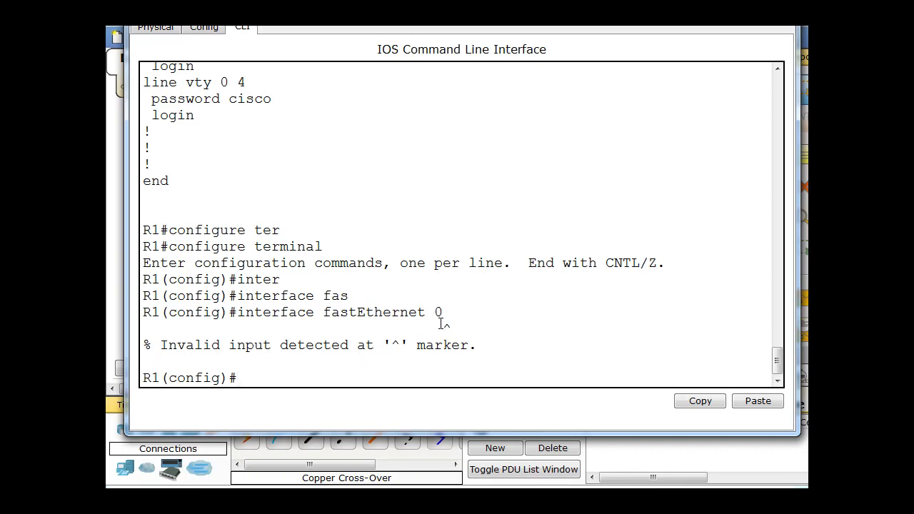
pyautogui.write('interface fastEthernet 0')
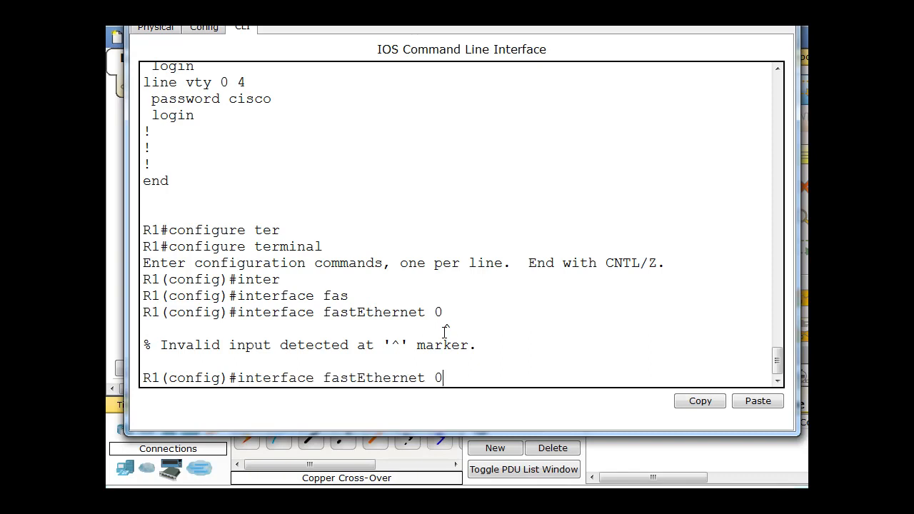
pyautogui.write('?')
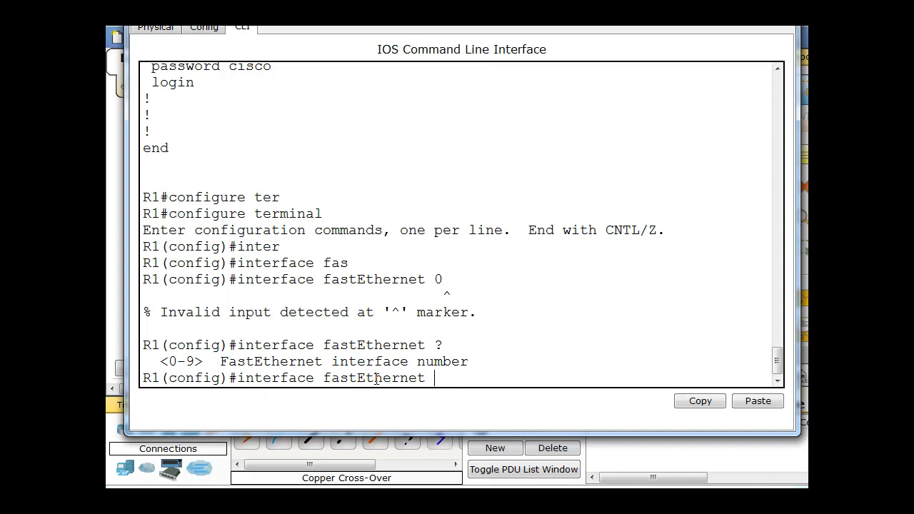
pyautogui.write('0/0')
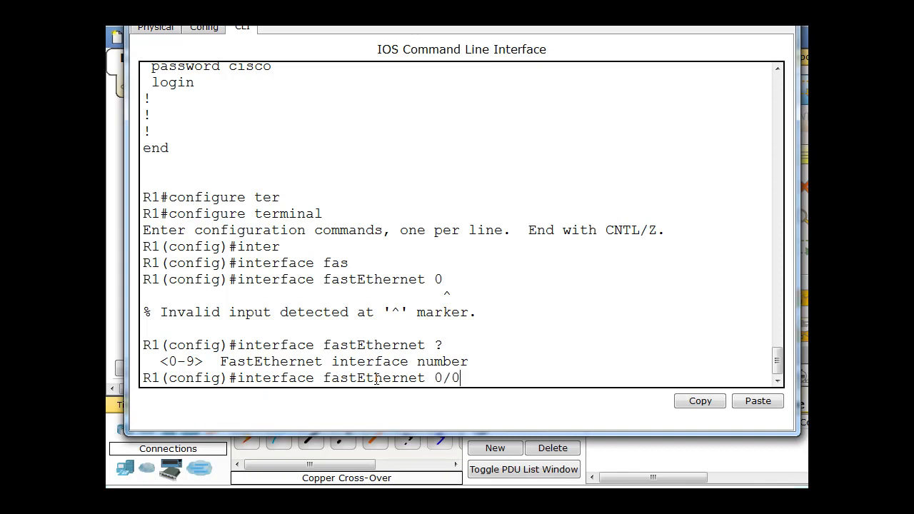
pyautogui.press('enter')
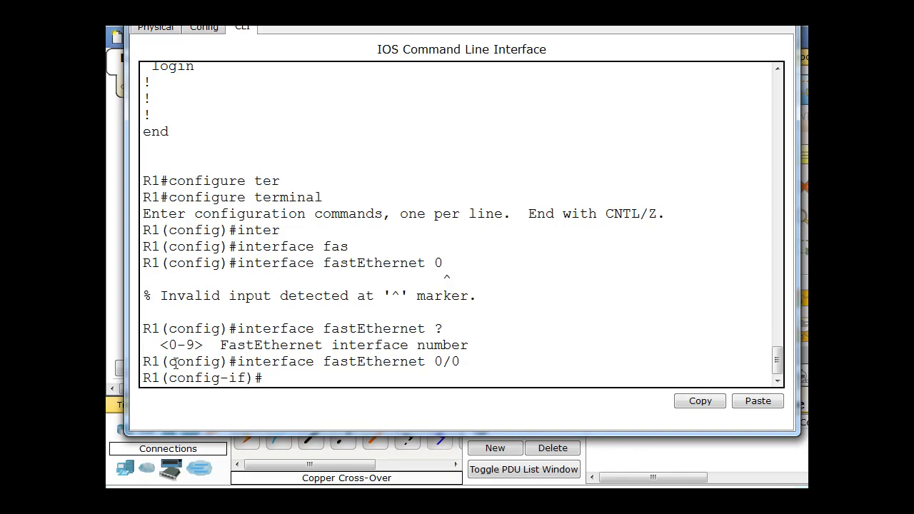
pyautogui.moveTo(288, 382)
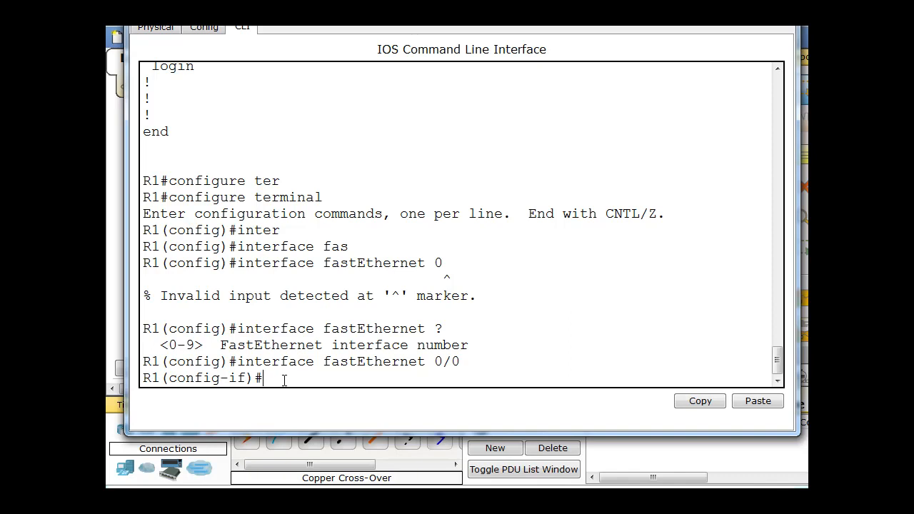
# - Assign IP address 192.168.1.1 with mask 255.255.255.0 to FastEthernet0/0
pyautogui.write('ip address 1')
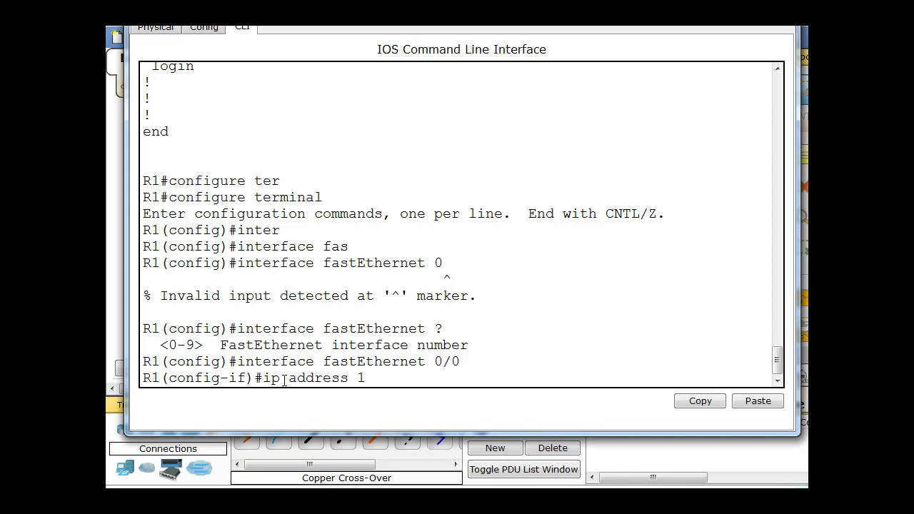
pyautogui.write('92.168')
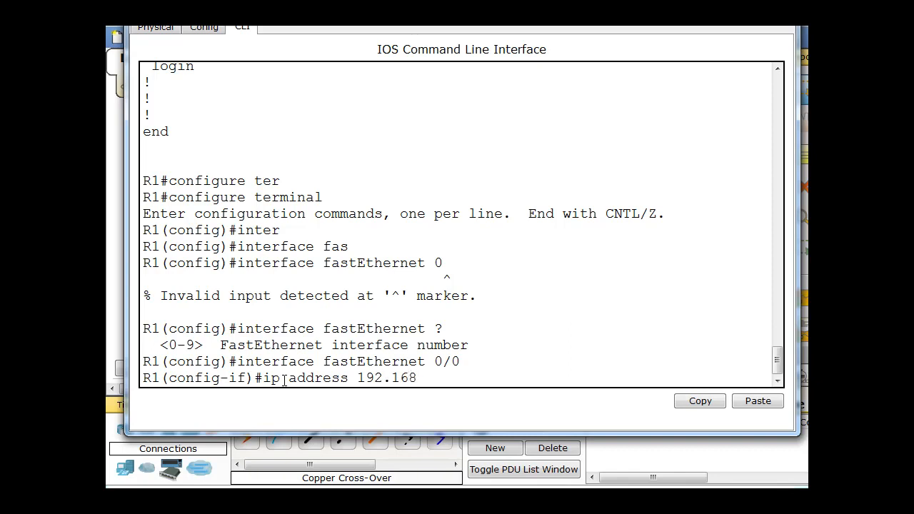
pyautogui.write('.1.1')
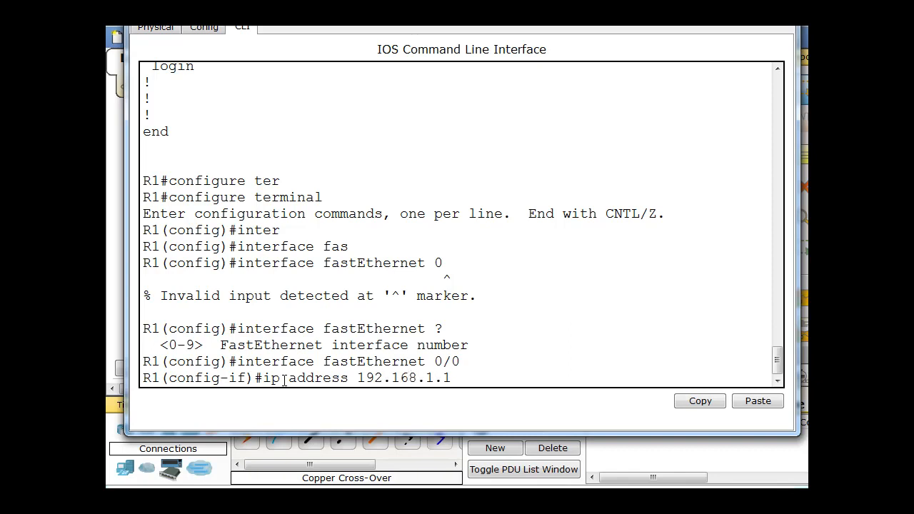
pyautogui.write('s')
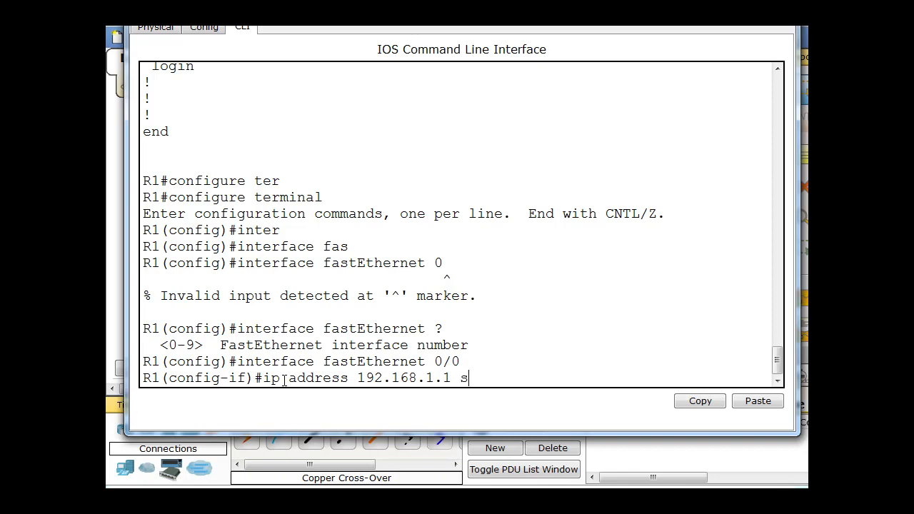
pyautogui.write('55.s55.')
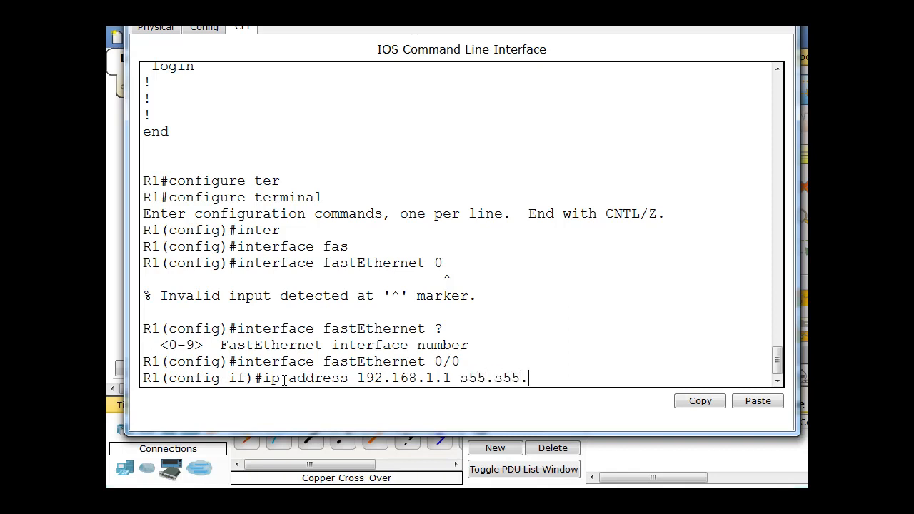
pyautogui.press('BackSpace')
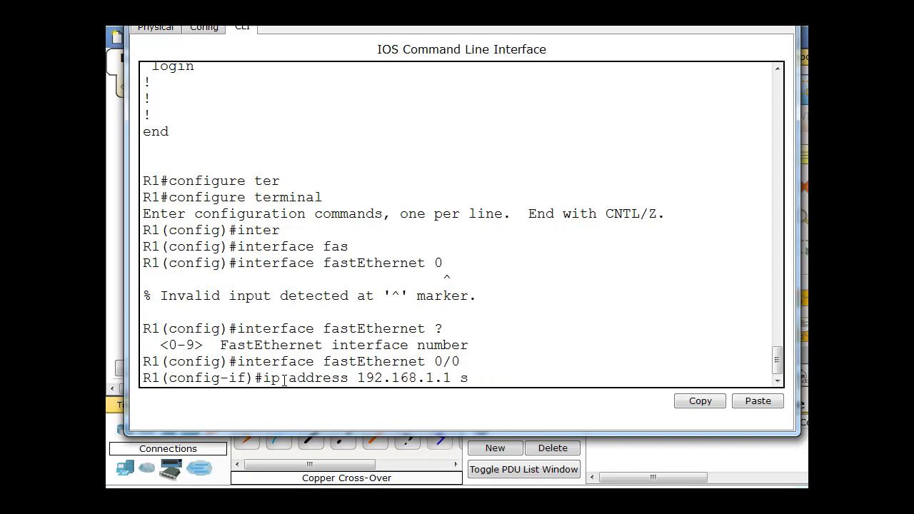
pyautogui.write('255')
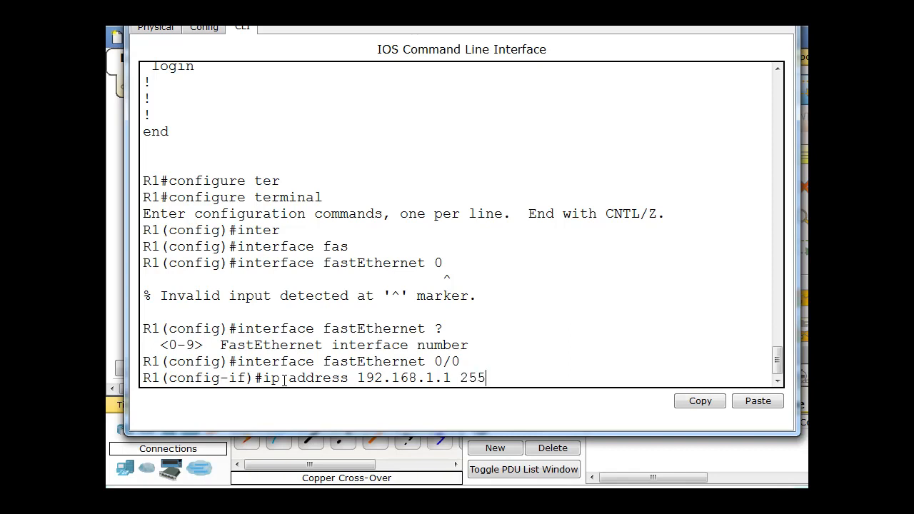
pyautogui.write('.255.2')
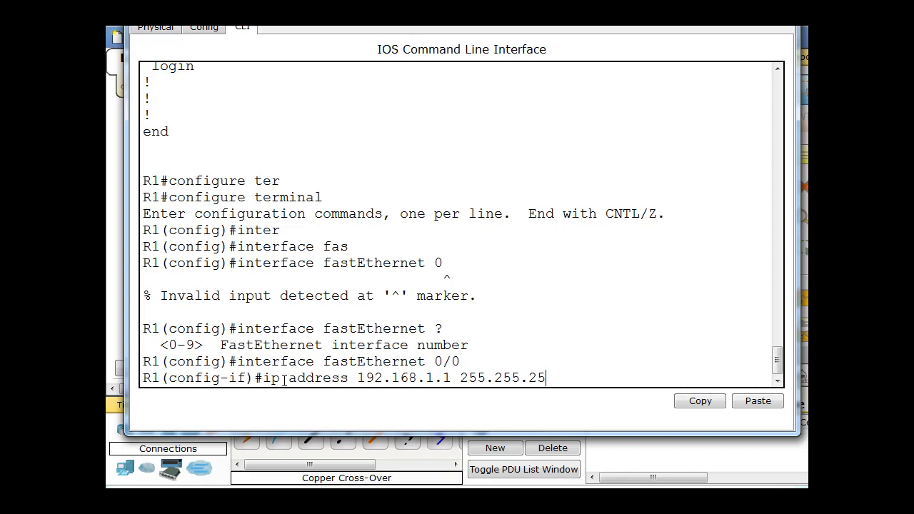
pyautogui.write('5.0')
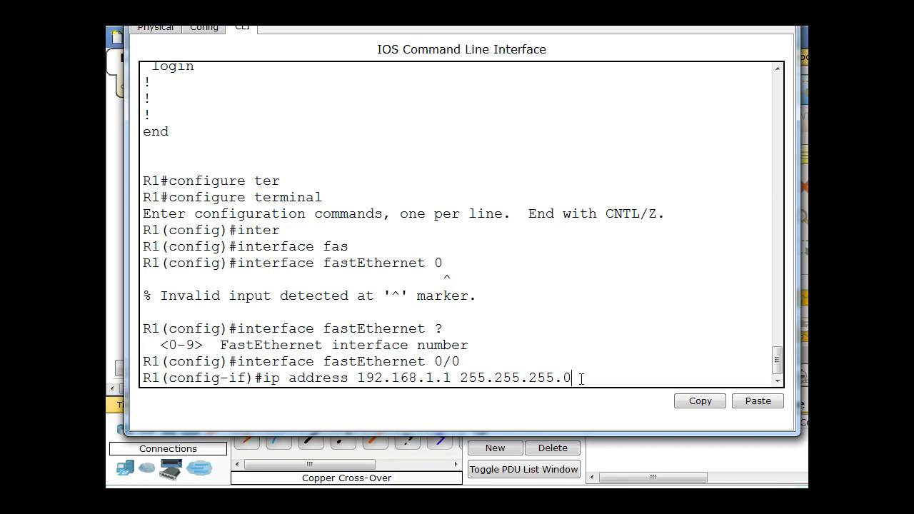
pyautogui.press('enter')
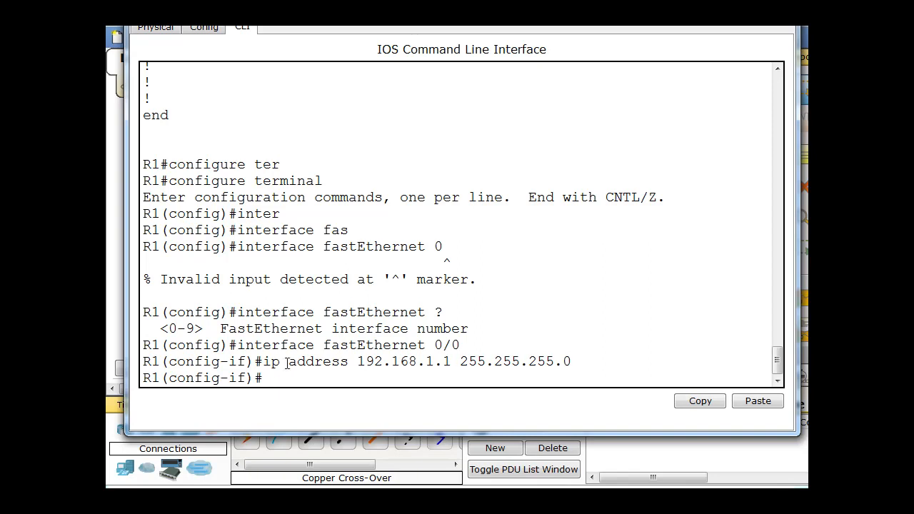
# - Bring the interface up with no shutdown
pyautogui.write('no sh')
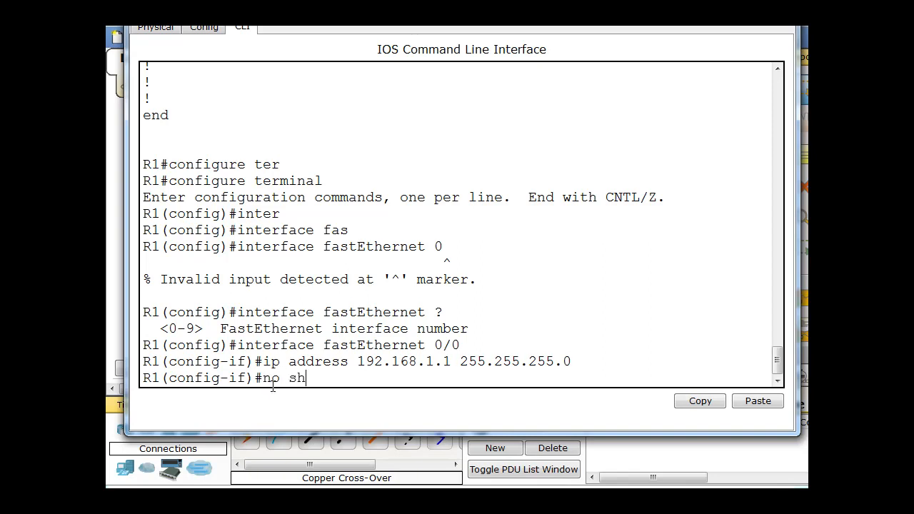
pyautogui.write('utdown')
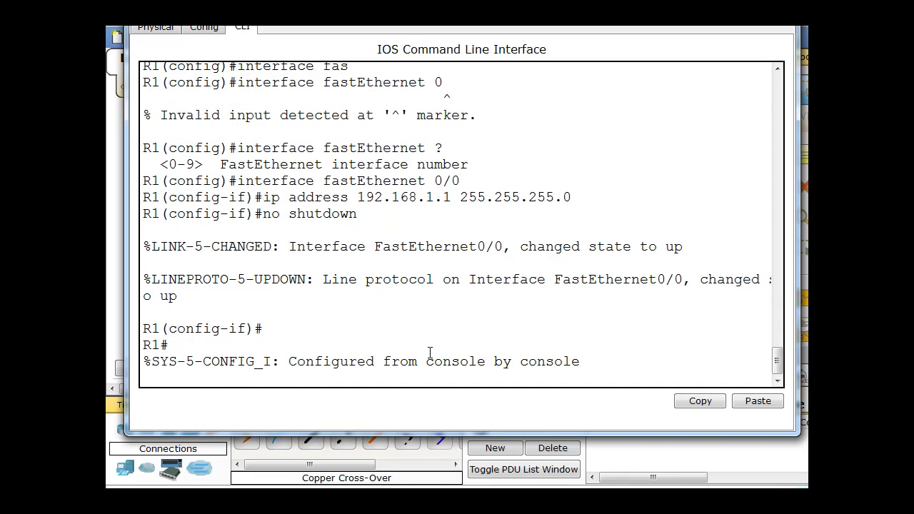
# - Save the running configuration to startup-config with copy run start
pyautogui.write('copy run s')
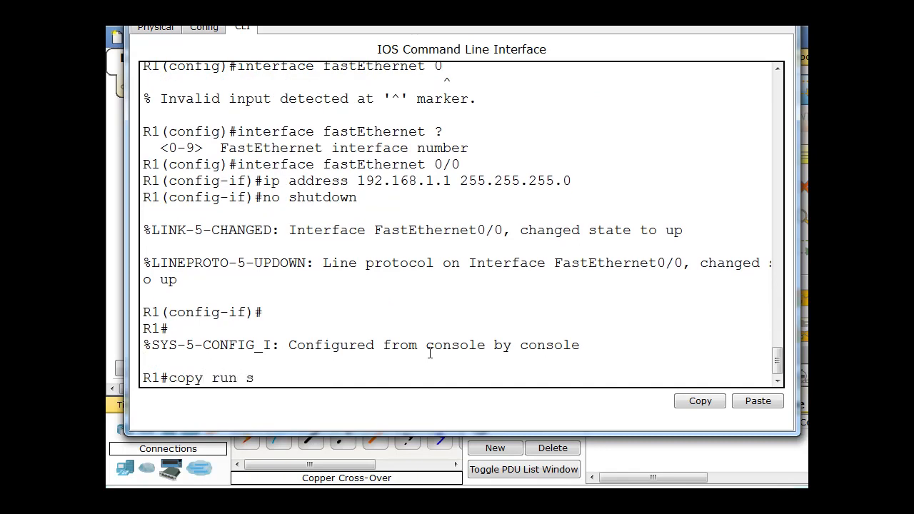
pyautogui.write('tart')
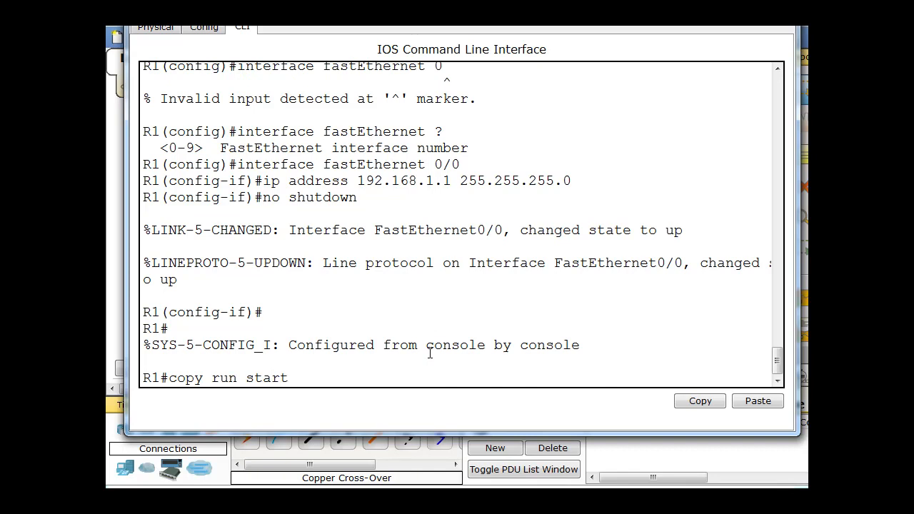
pyautogui.press('enter')
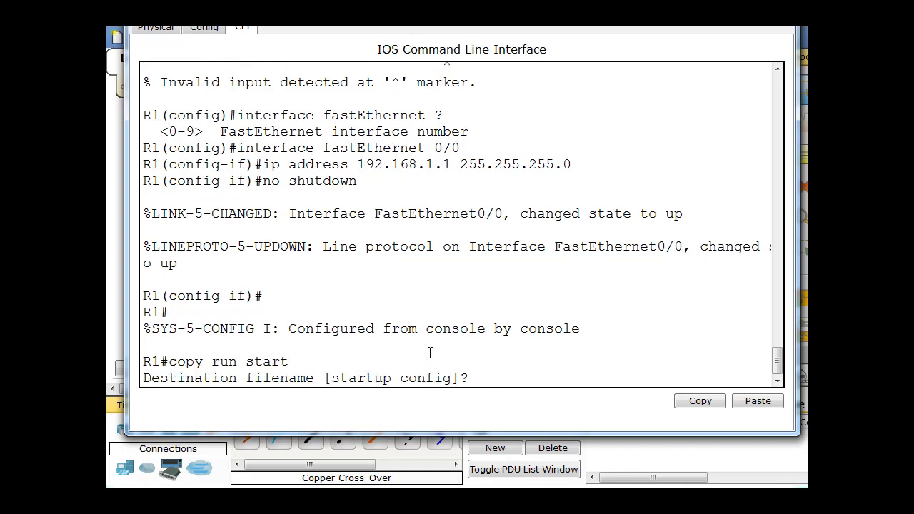
pyautogui.press('enter')
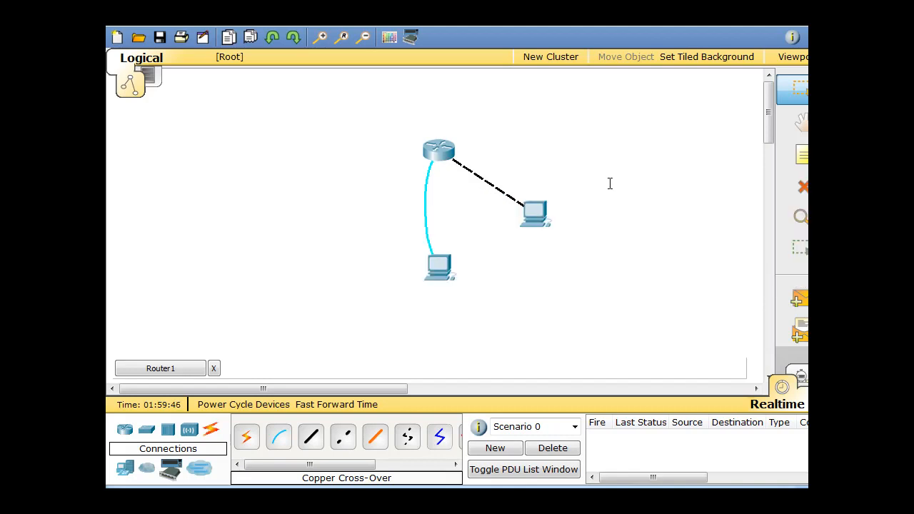
pyautogui.moveTo(572, 215)
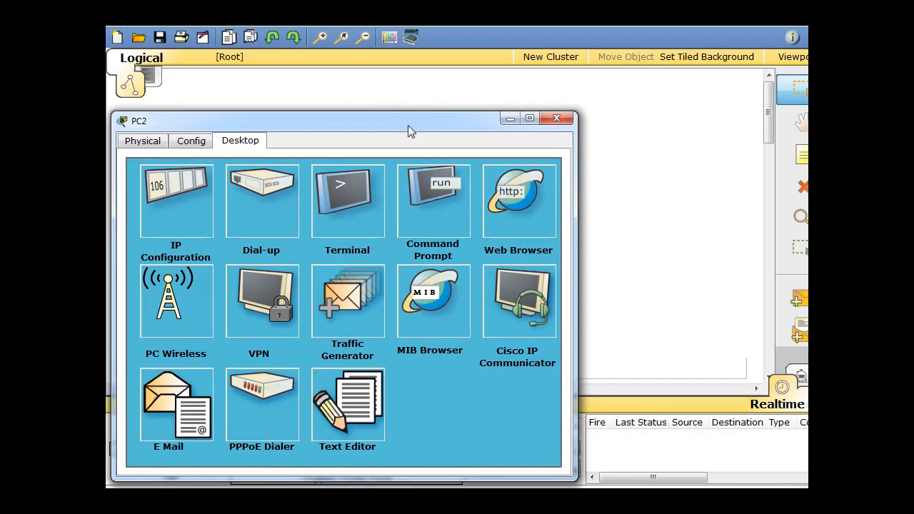
# - From PC2's command prompt start a telnet to 192.168.1.1
pyautogui.click(432, 200)
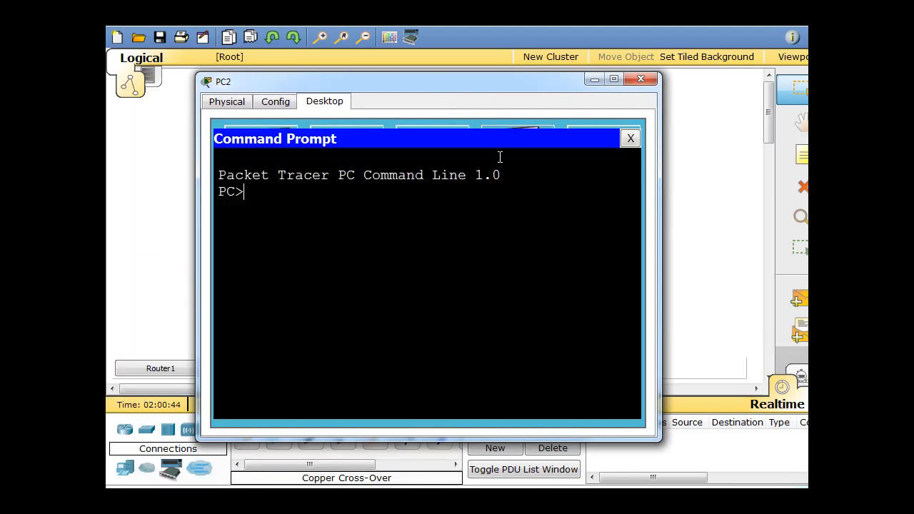
pyautogui.moveTo(378, 270)
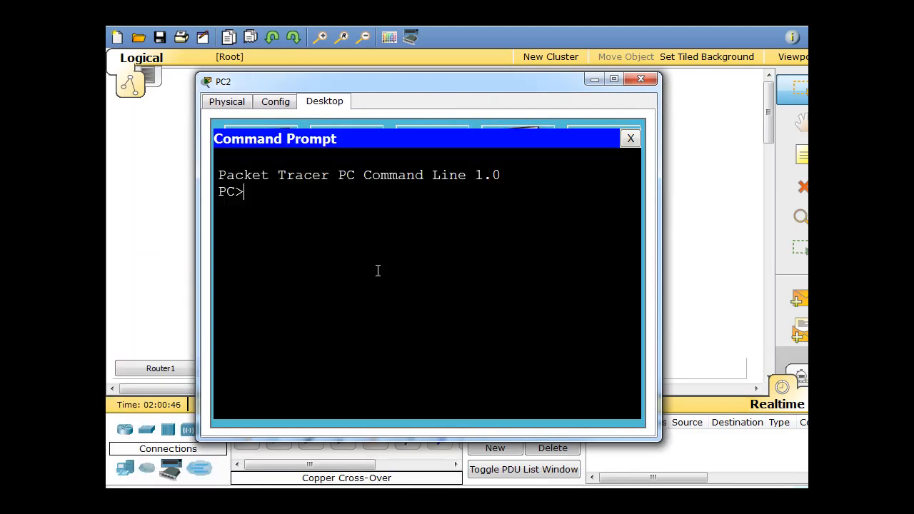
pyautogui.write('telnet')
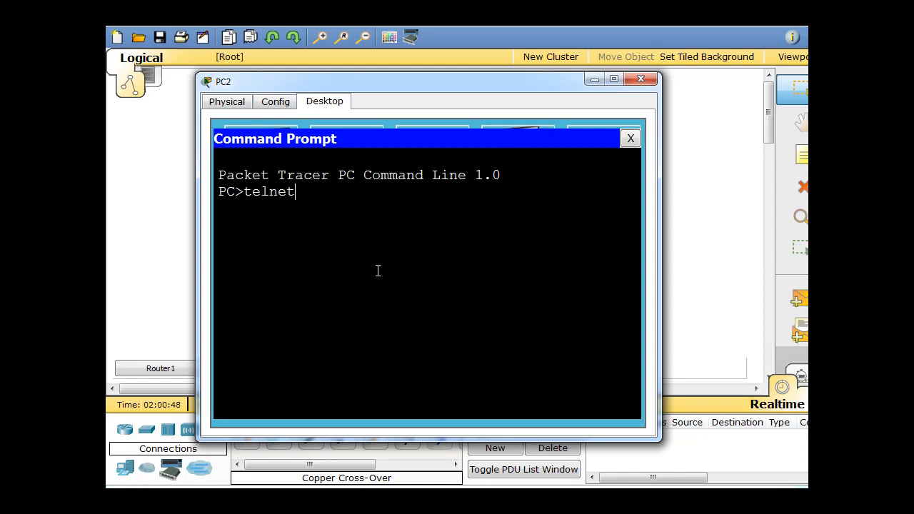
pyautogui.write('192.168.1.1')
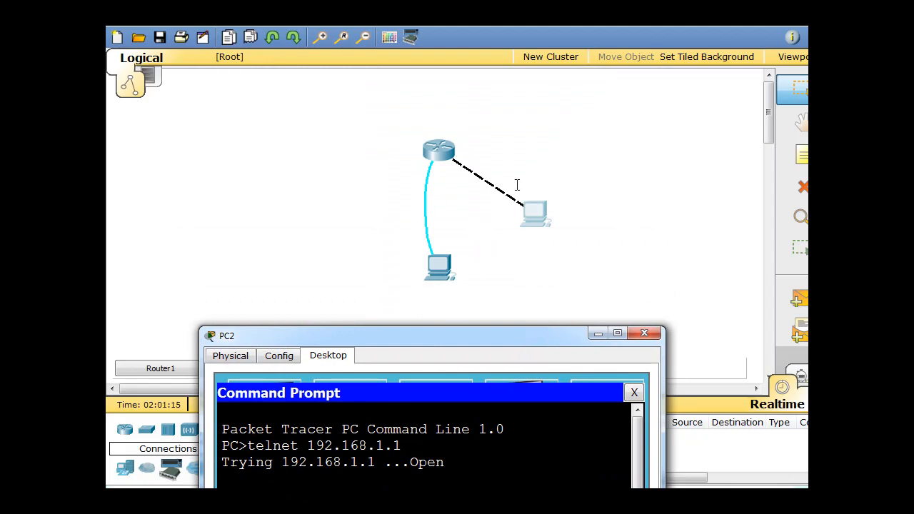
pyautogui.moveTo(463, 113)
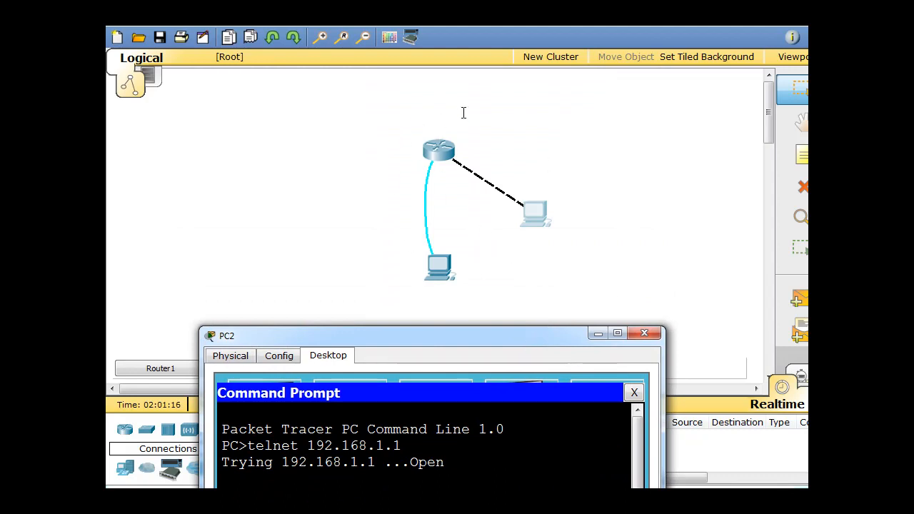
pyautogui.moveTo(525, 274)
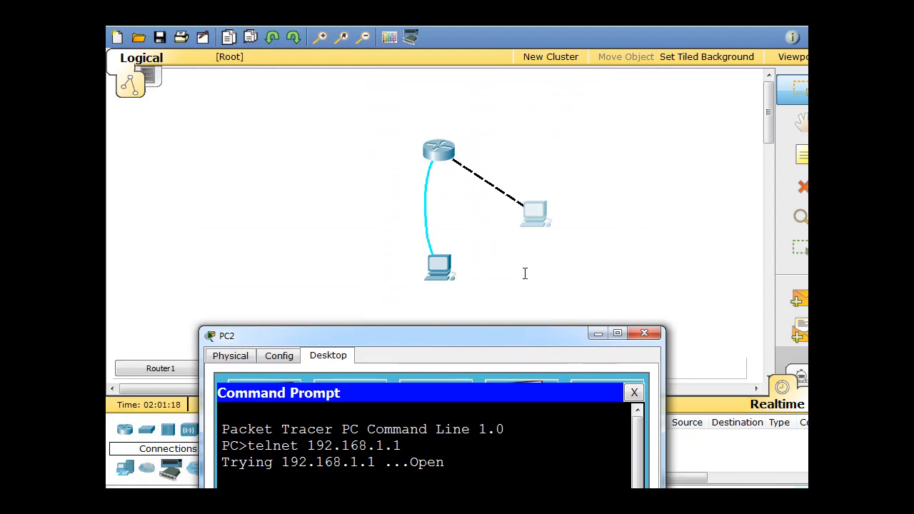
pyautogui.moveTo(535, 211)
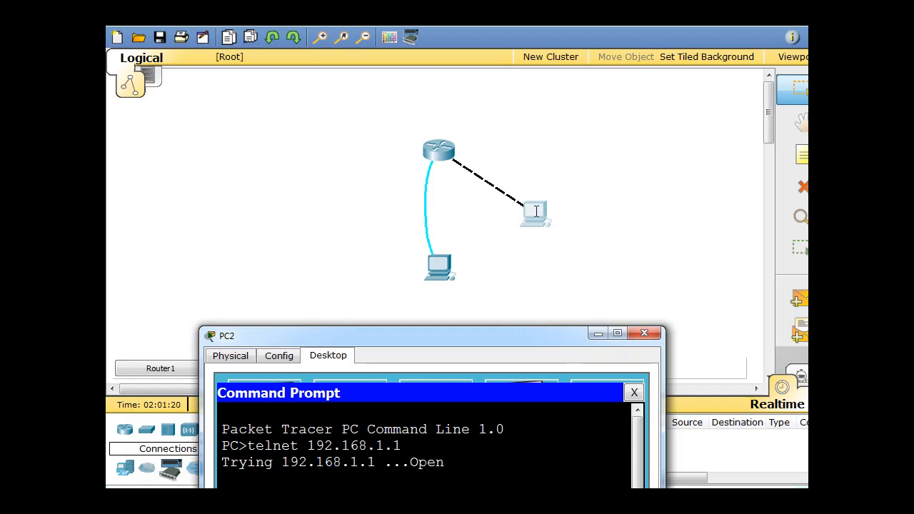